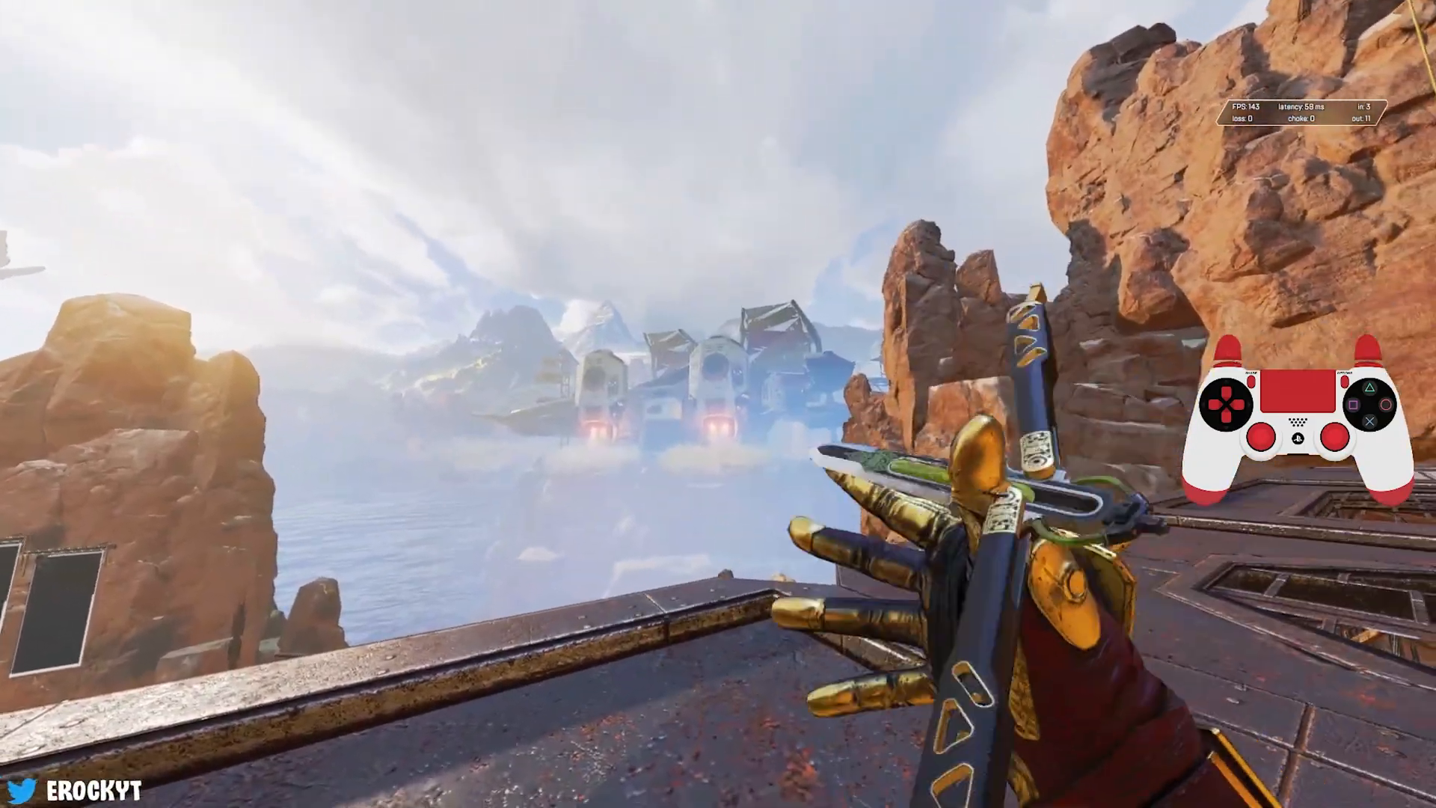
{"action": "mouse_move", "coordinate": [717, 404]}
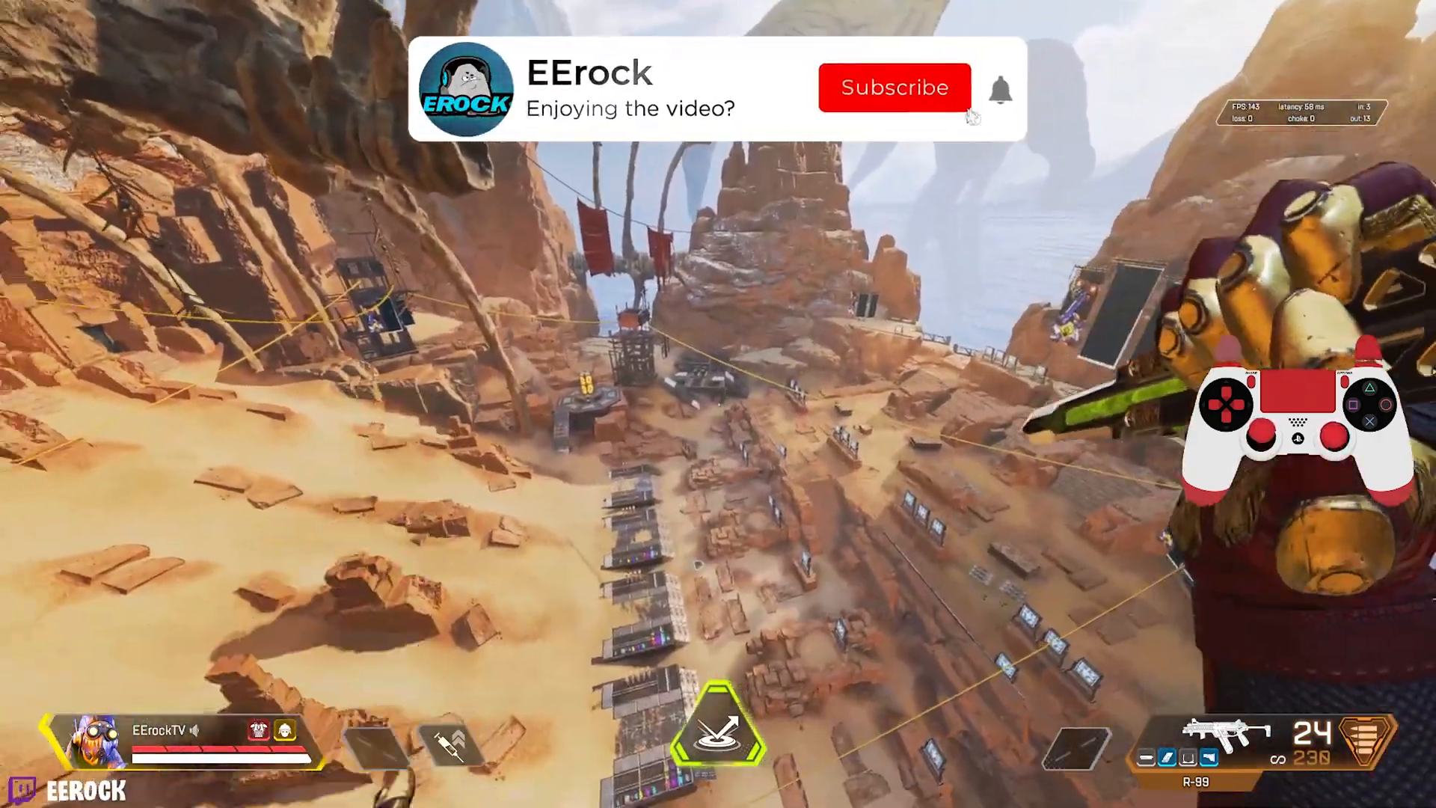
- Exit the game to the desktop and launch Chrome from the taskbar to a new tab
{"action": "left_click", "coordinate": [893, 86]}
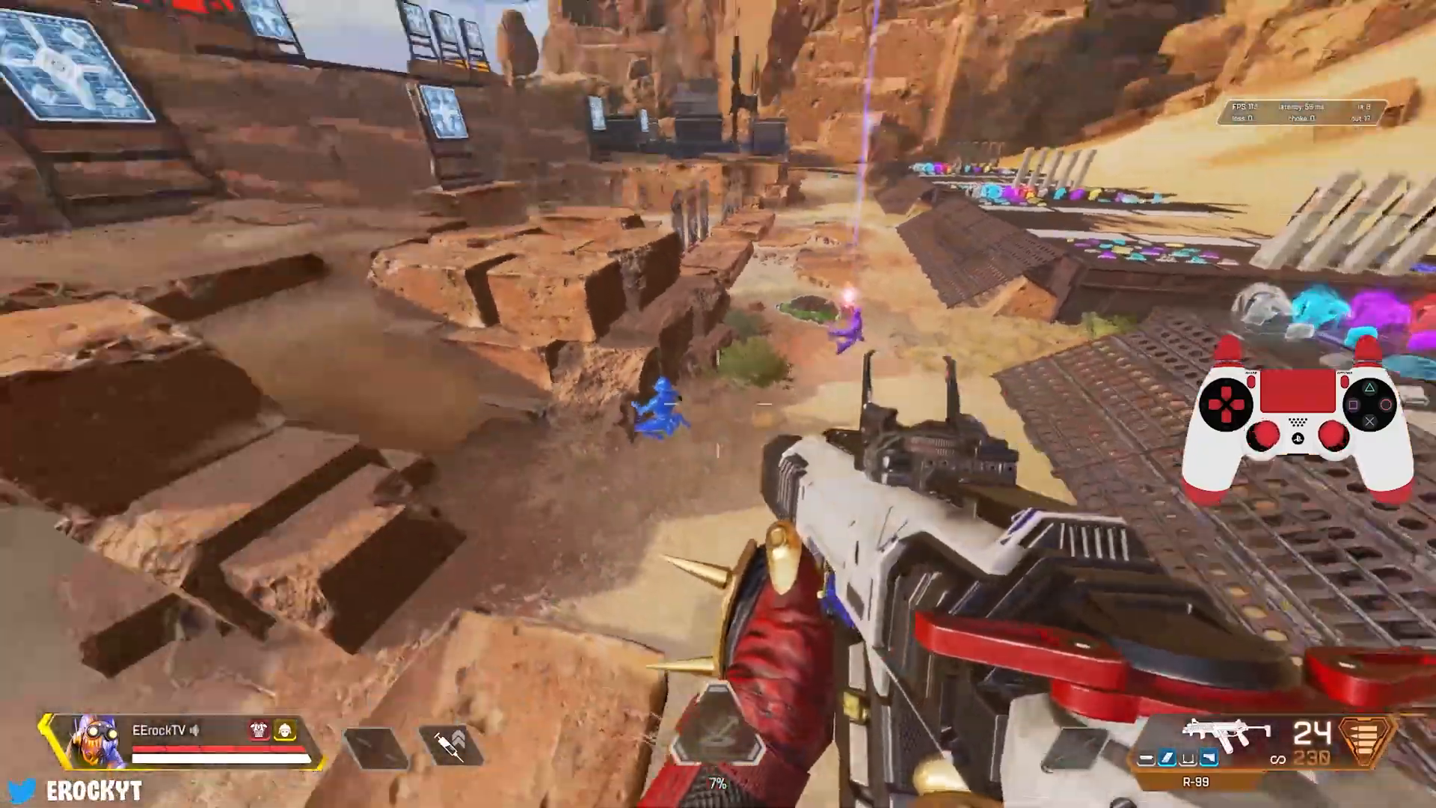
{"action": "left_click", "coordinate": [718, 404]}
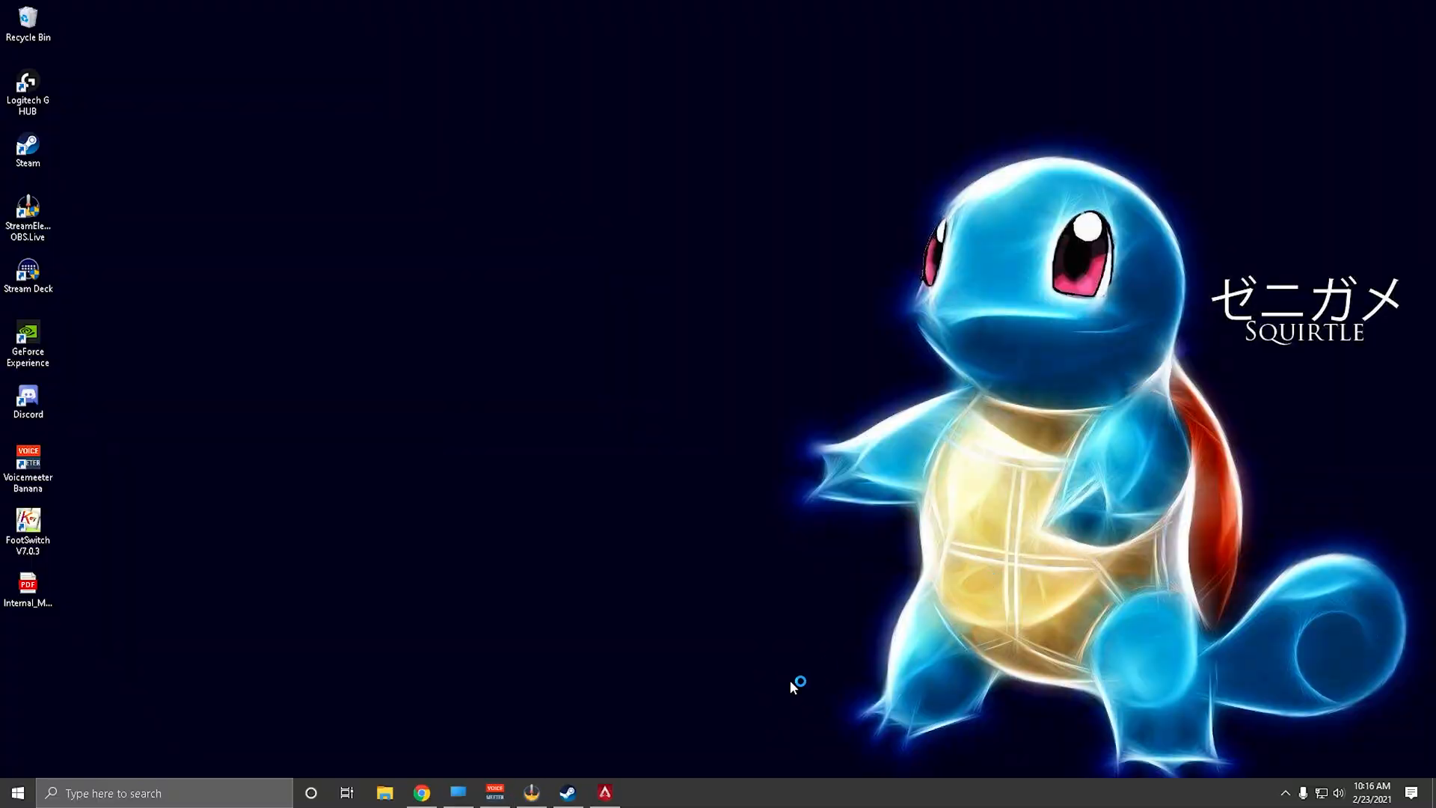
{"action": "left_click", "coordinate": [421, 793]}
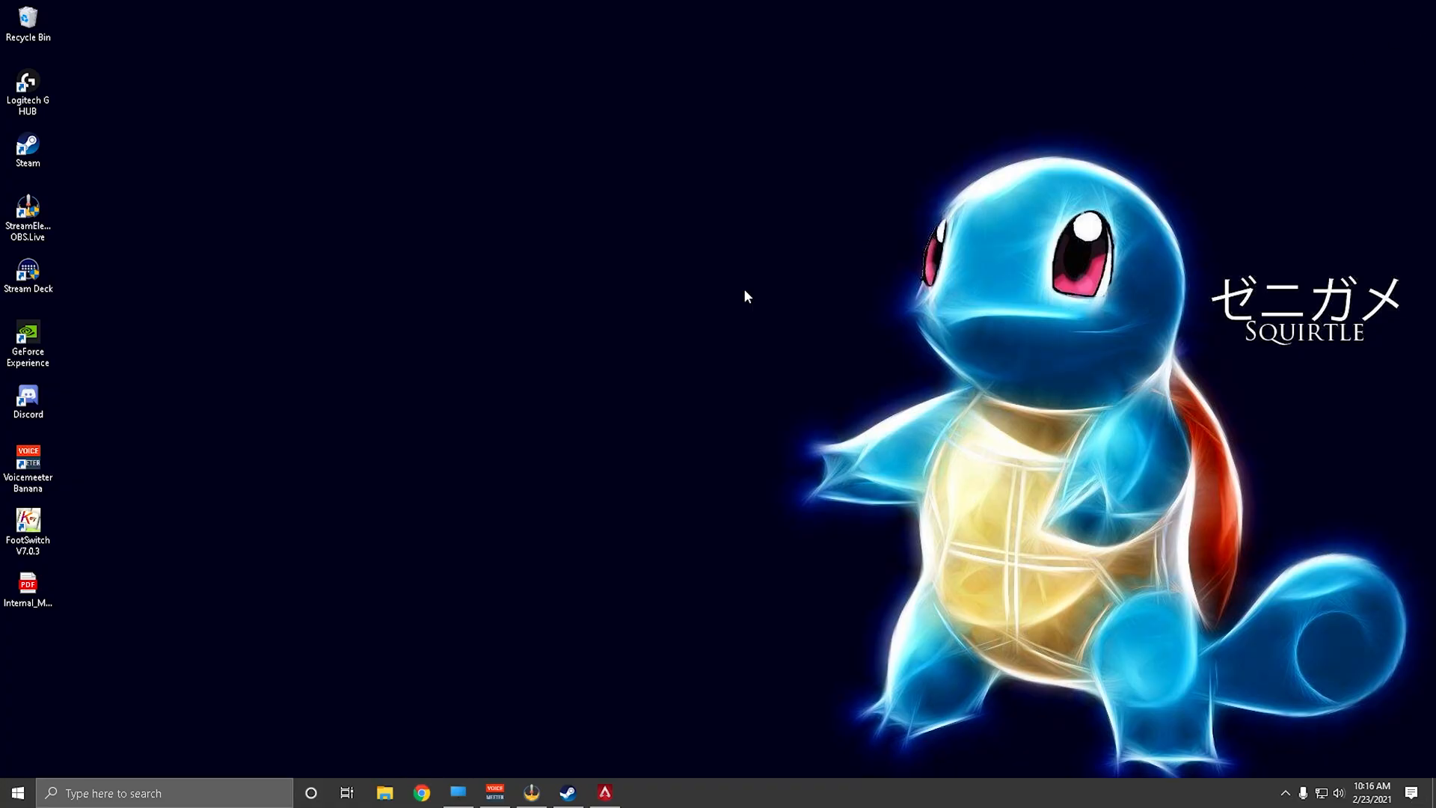
{"action": "left_click", "coordinate": [421, 792]}
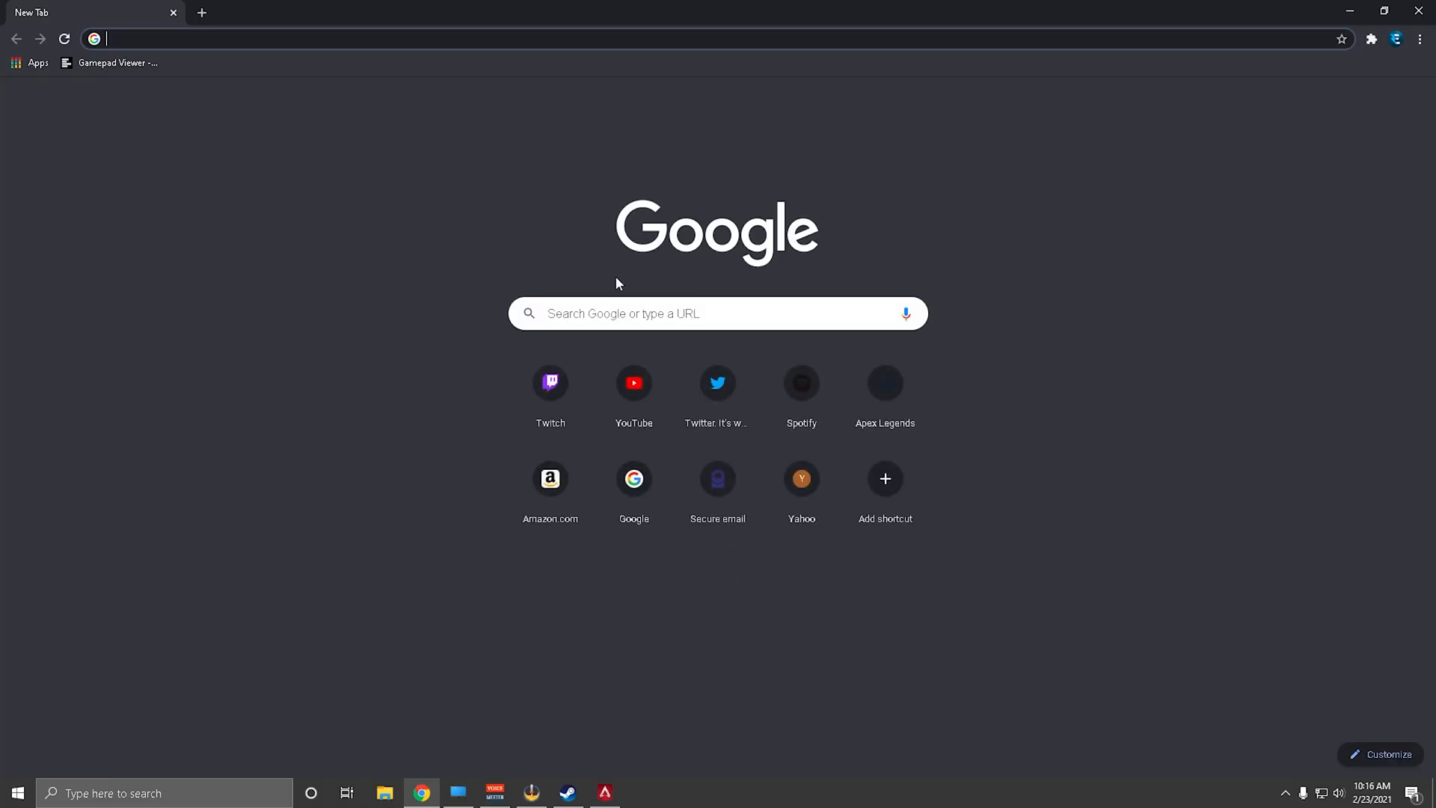
- Search Google for 'gamepad viewer' and load gamepadviewer.com
{"action": "type", "text": "gamepad"}
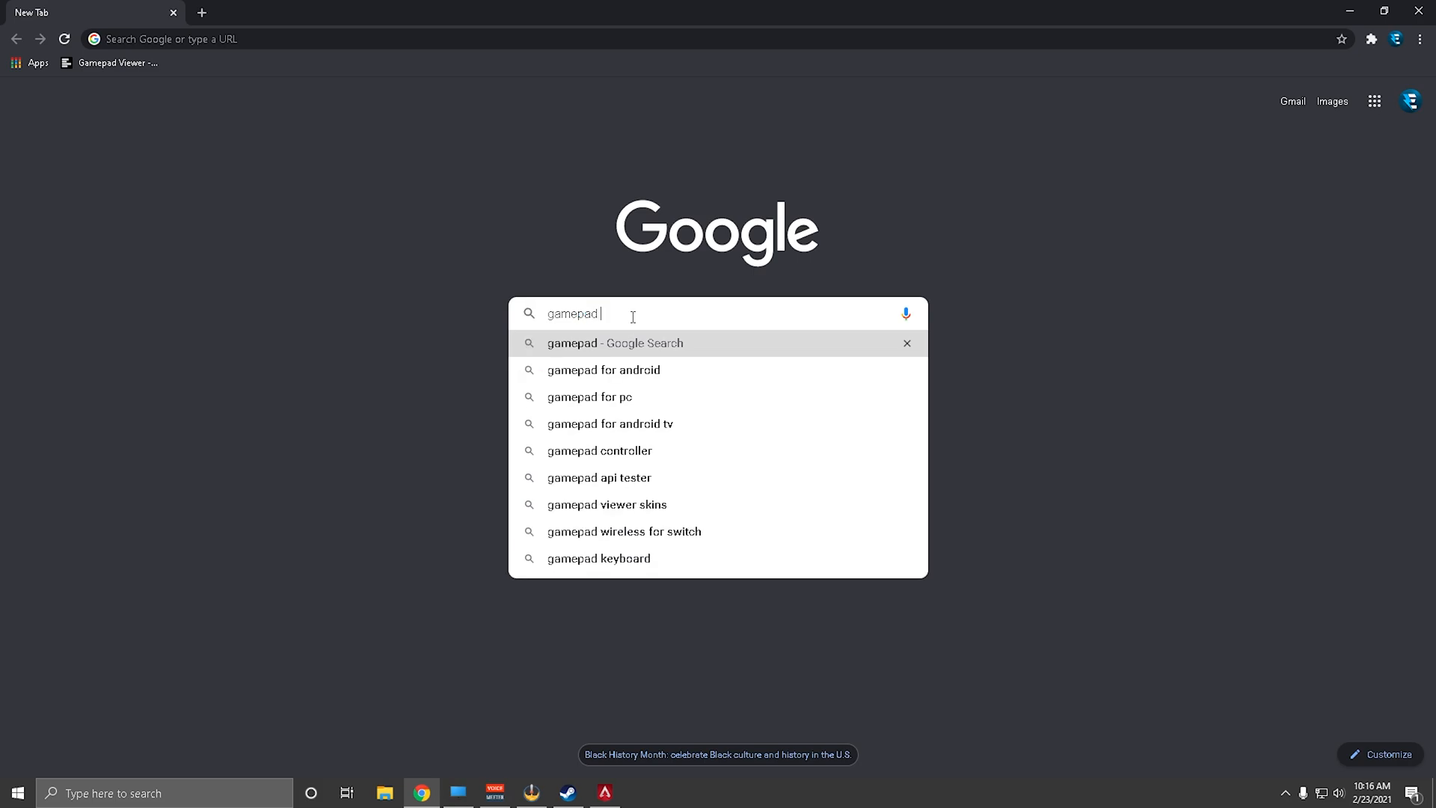
{"action": "type", "text": "viewer"}
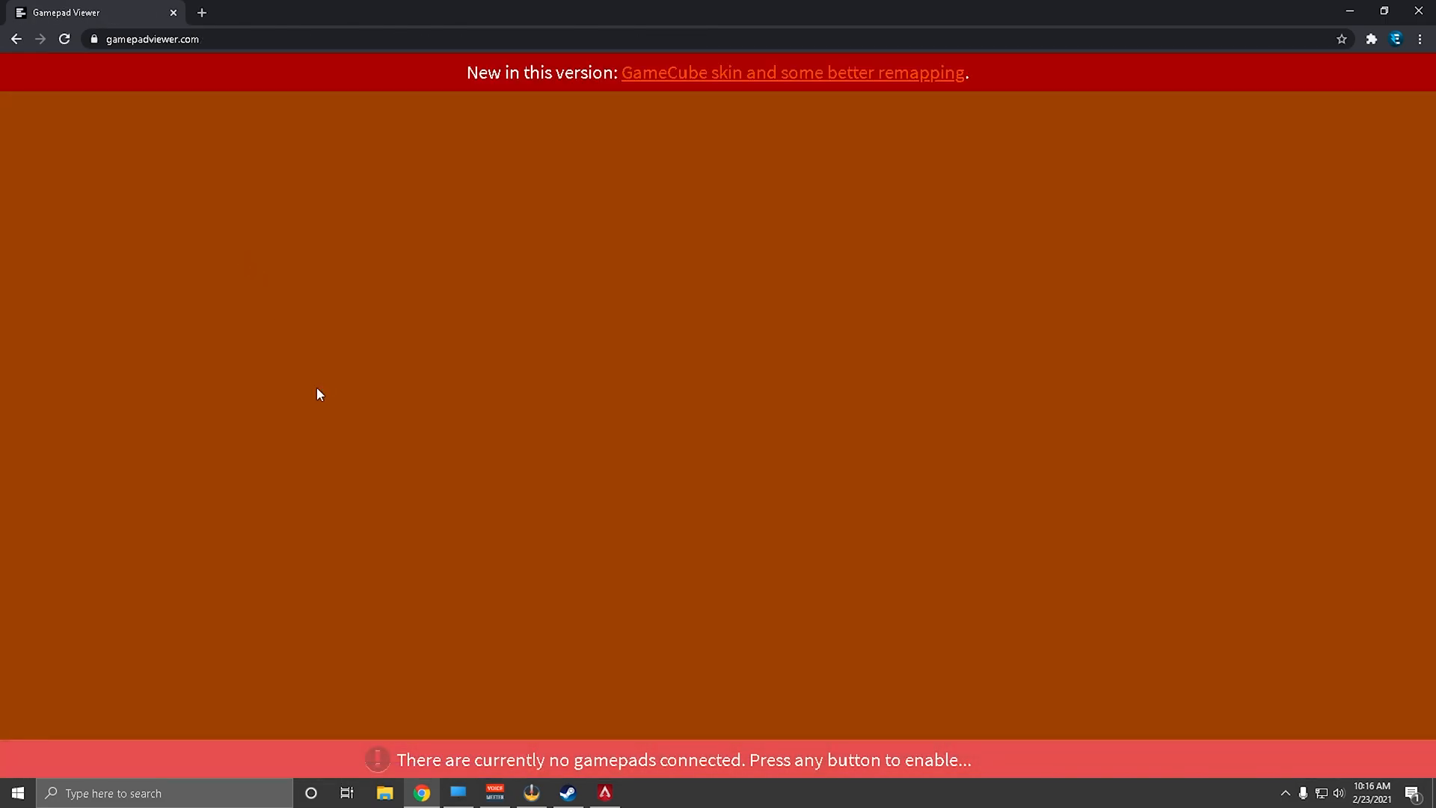
{"action": "mouse_move", "coordinate": [295, 395]}
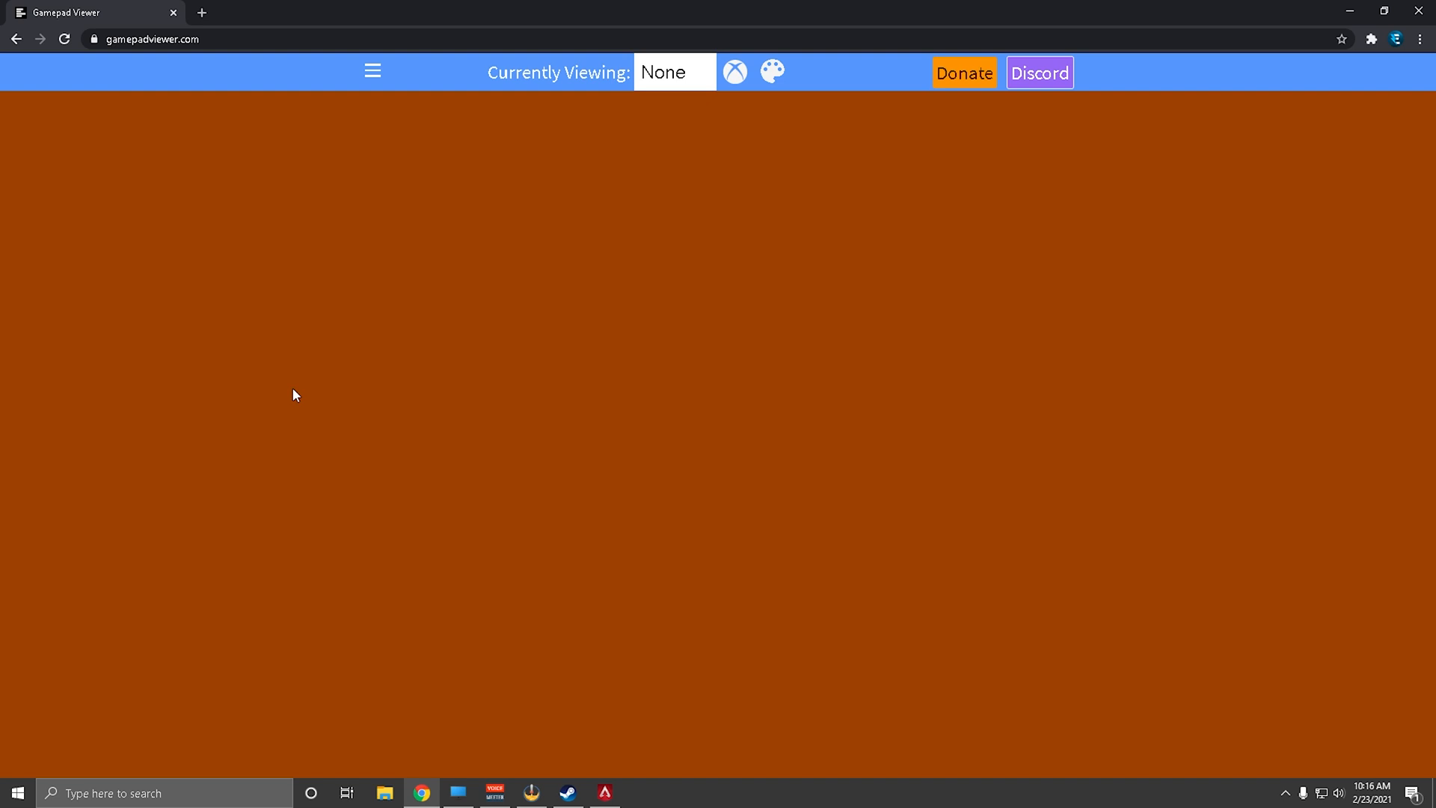
- Choose Player 2 in the Currently Viewing slot so the detected PlayStation pad is displayed
{"action": "left_click", "coordinate": [674, 71]}
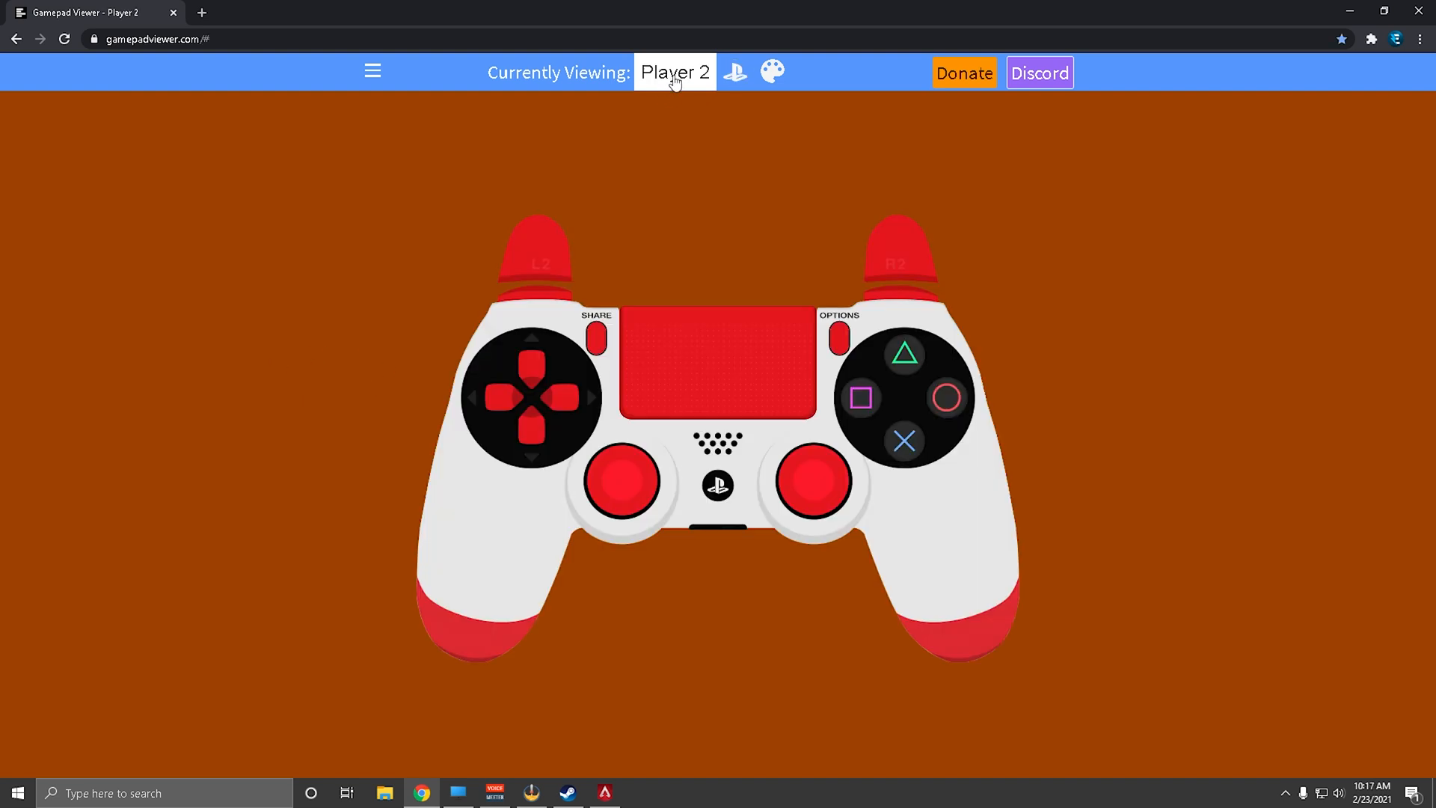
{"action": "left_click", "coordinate": [675, 71]}
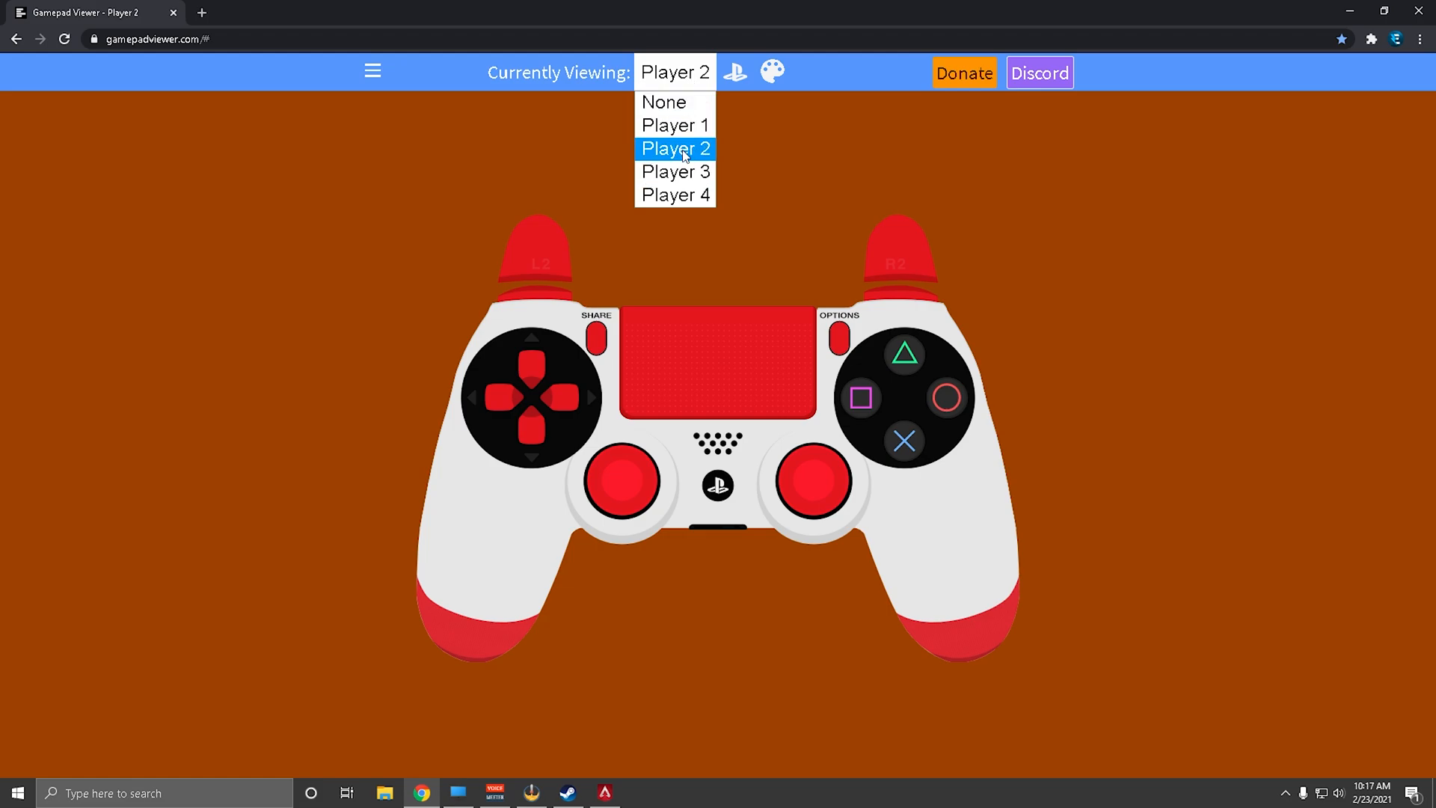
{"action": "left_click", "coordinate": [675, 148]}
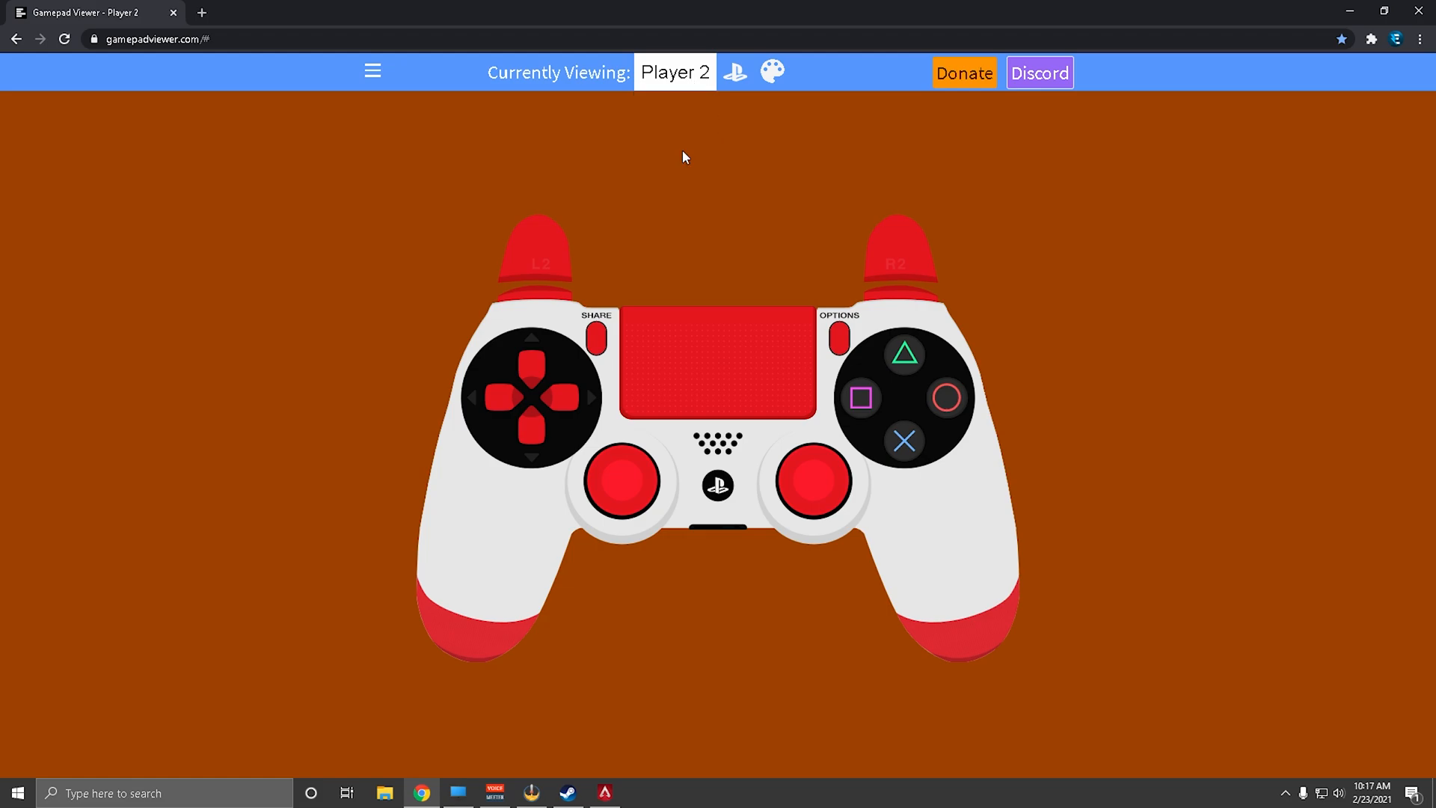
{"action": "mouse_move", "coordinate": [693, 139]}
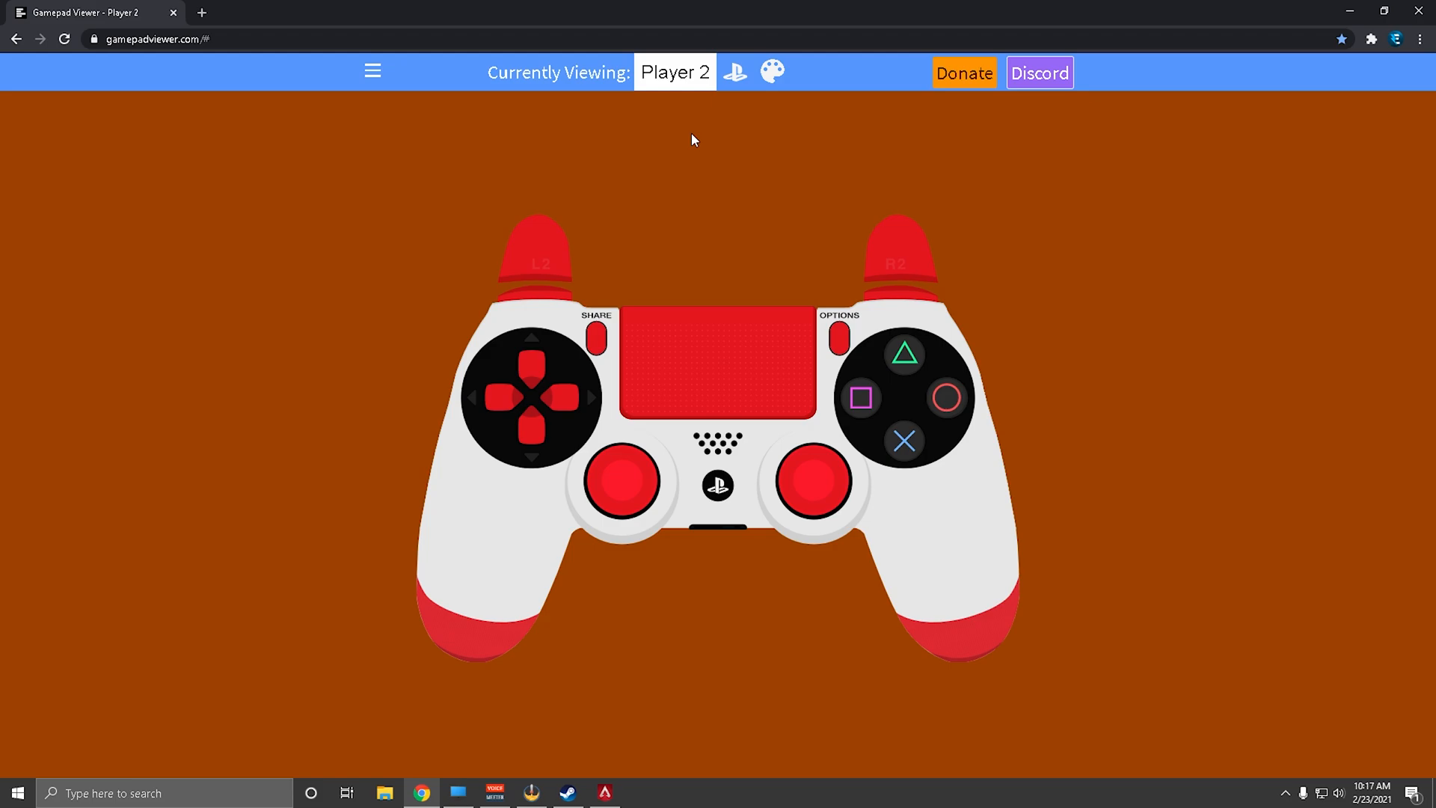
{"action": "mouse_move", "coordinate": [656, 114]}
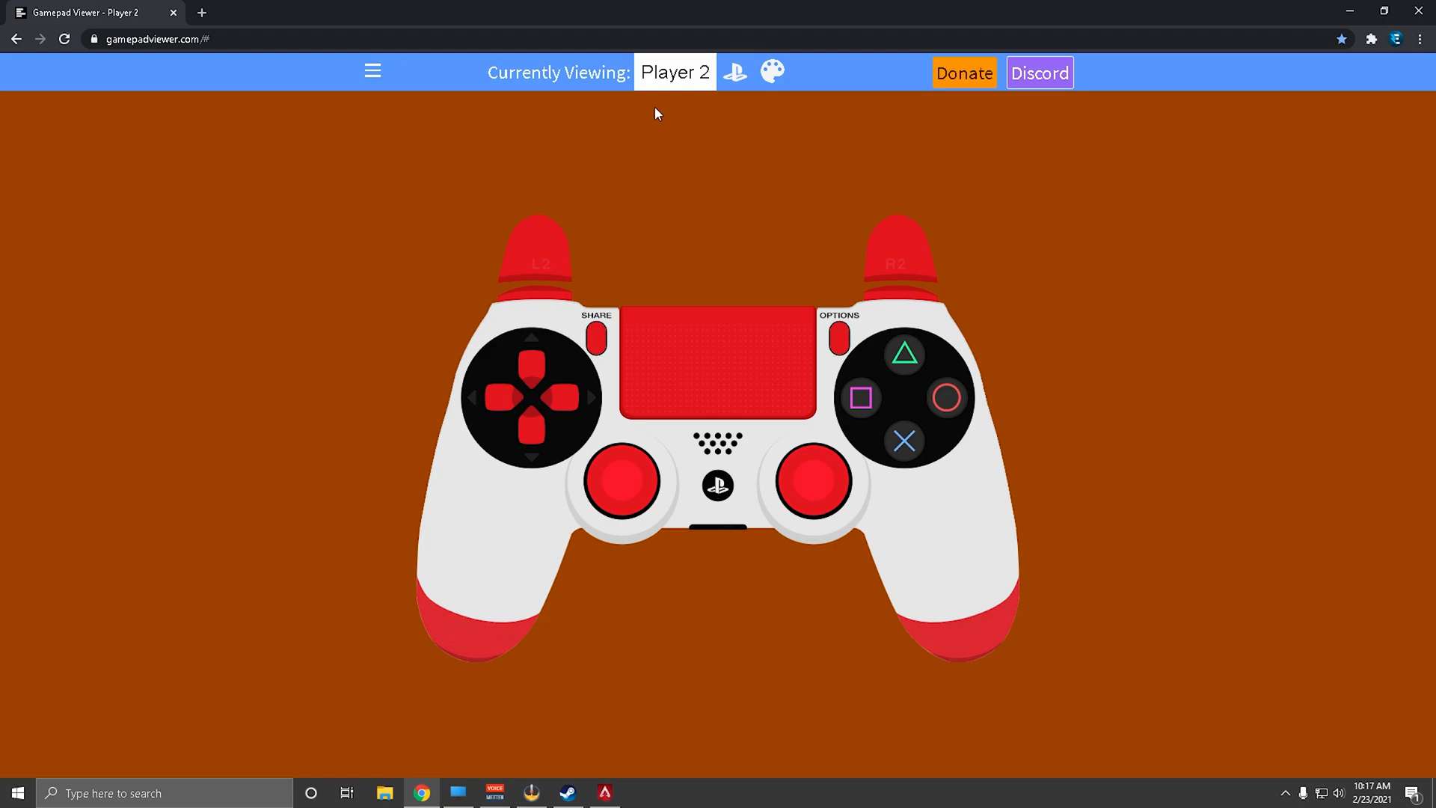
{"action": "mouse_move", "coordinate": [732, 81]}
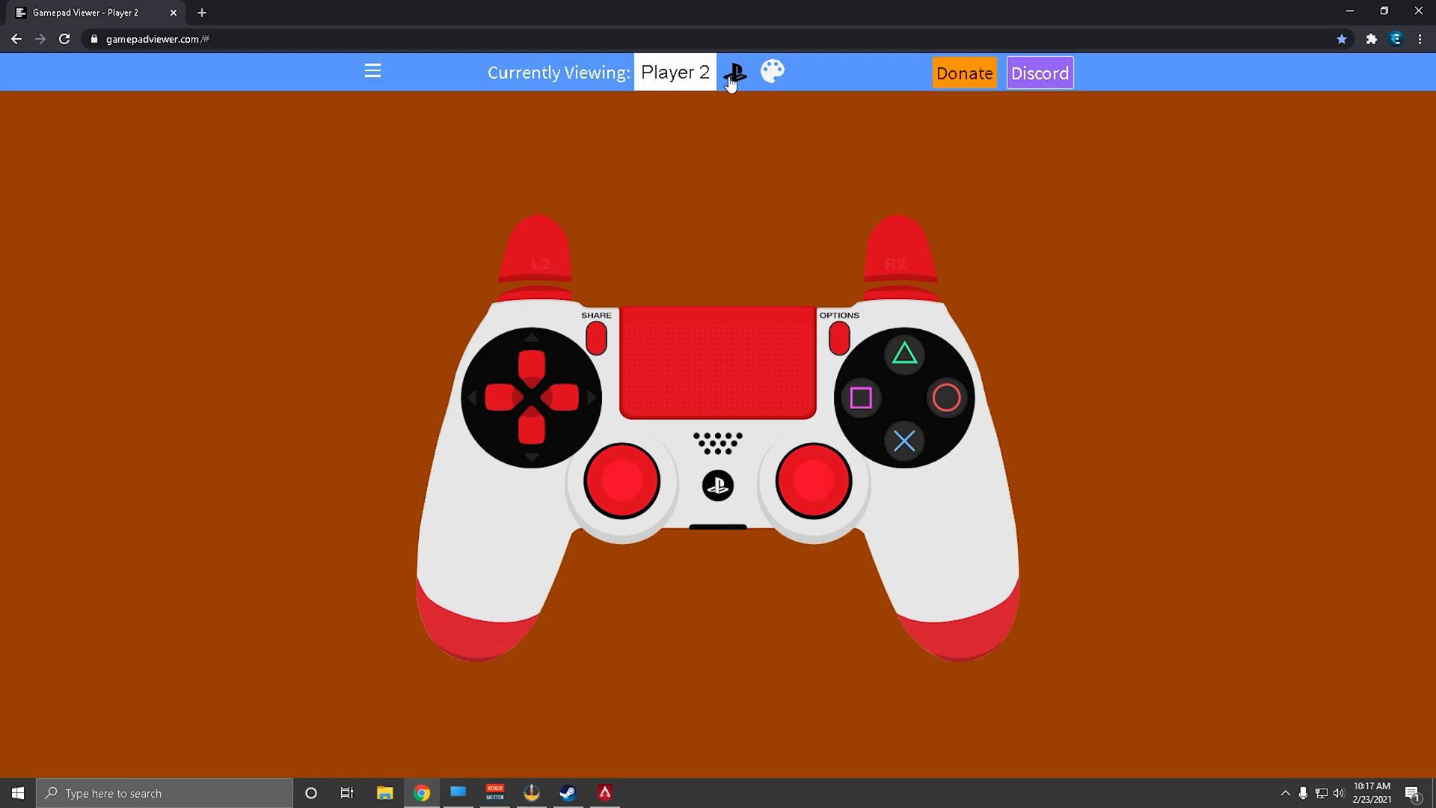
- Cycle the skin through Xbox One white and PS3, settling on PlayStation 4 (White)
{"action": "left_click", "coordinate": [735, 72]}
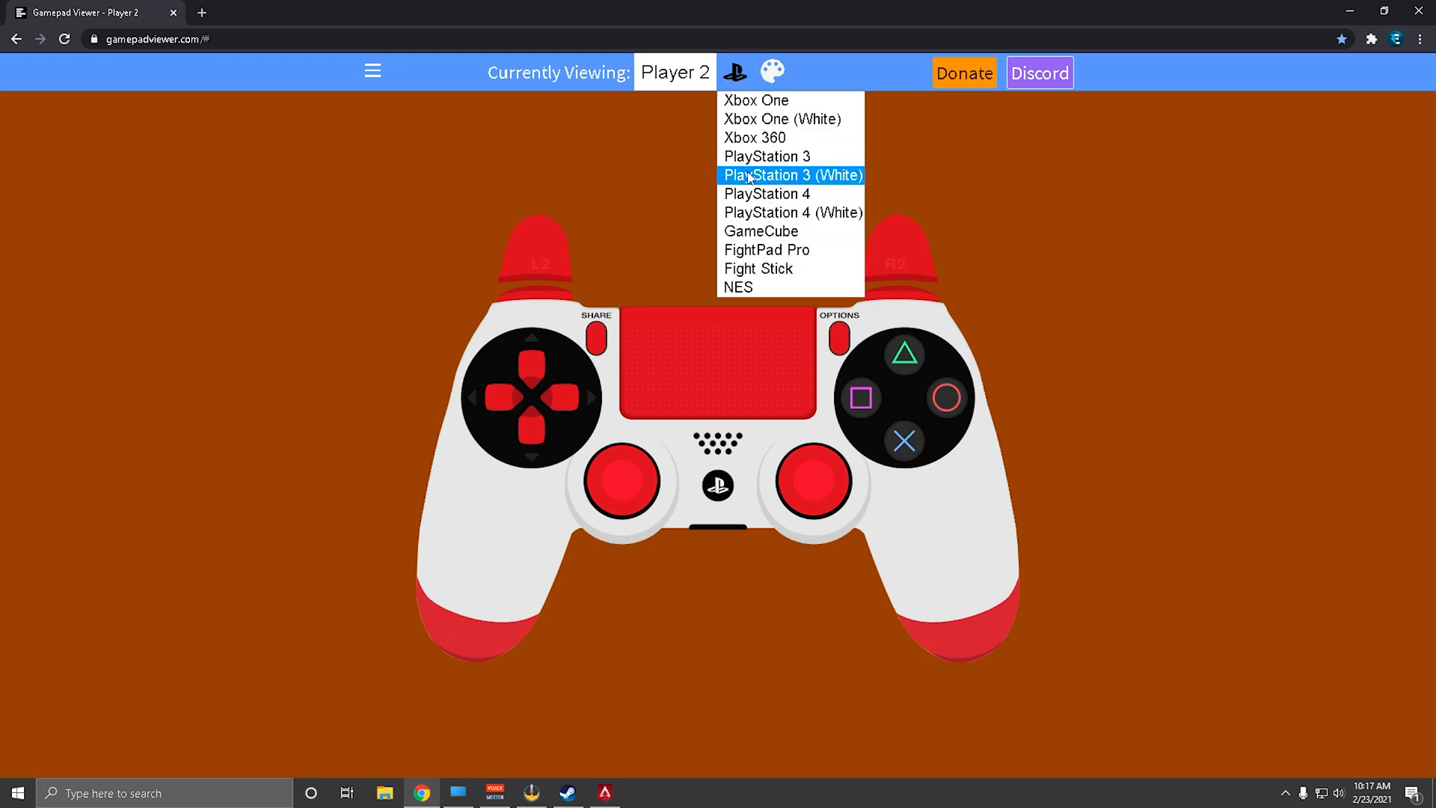
{"action": "mouse_move", "coordinate": [791, 211]}
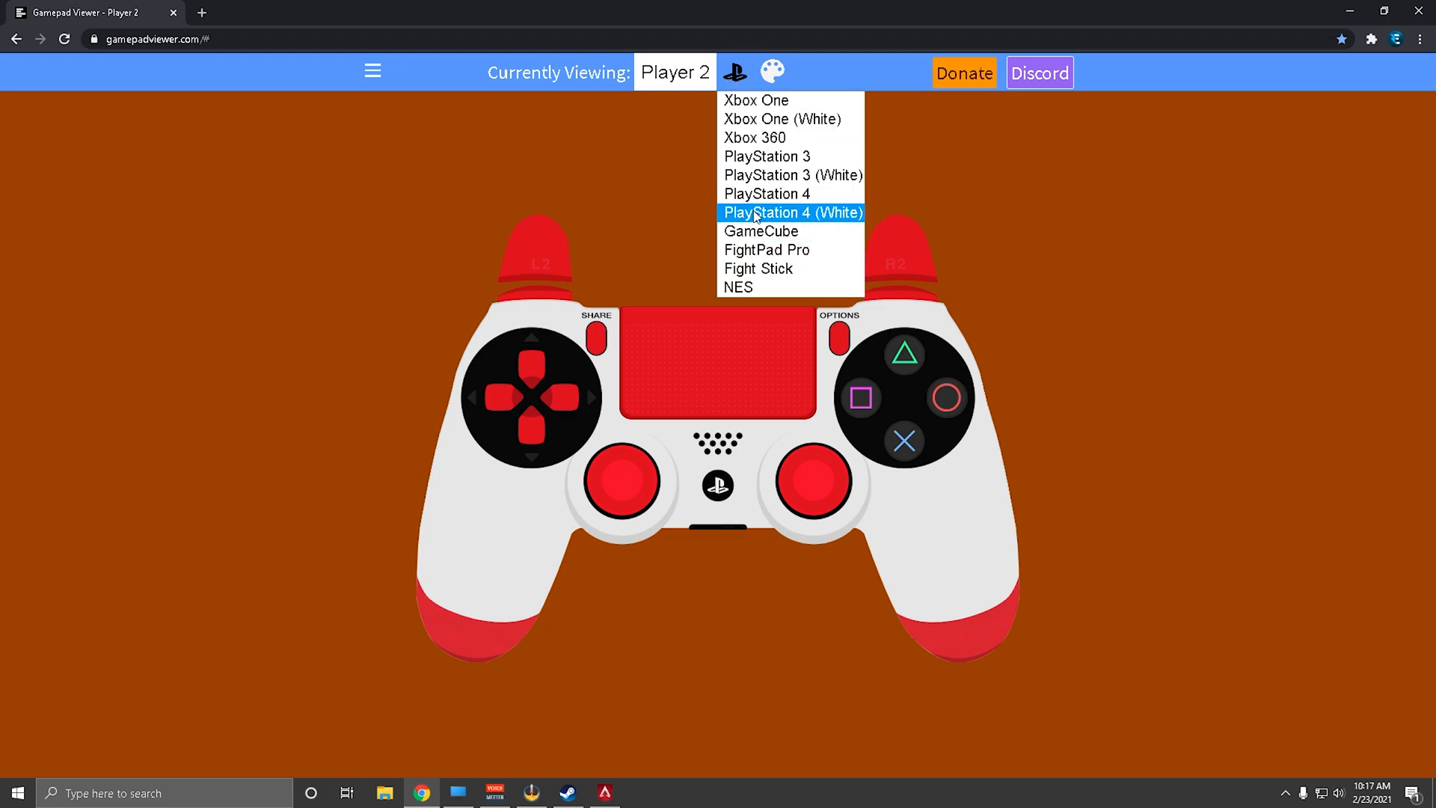
{"action": "mouse_move", "coordinate": [781, 120]}
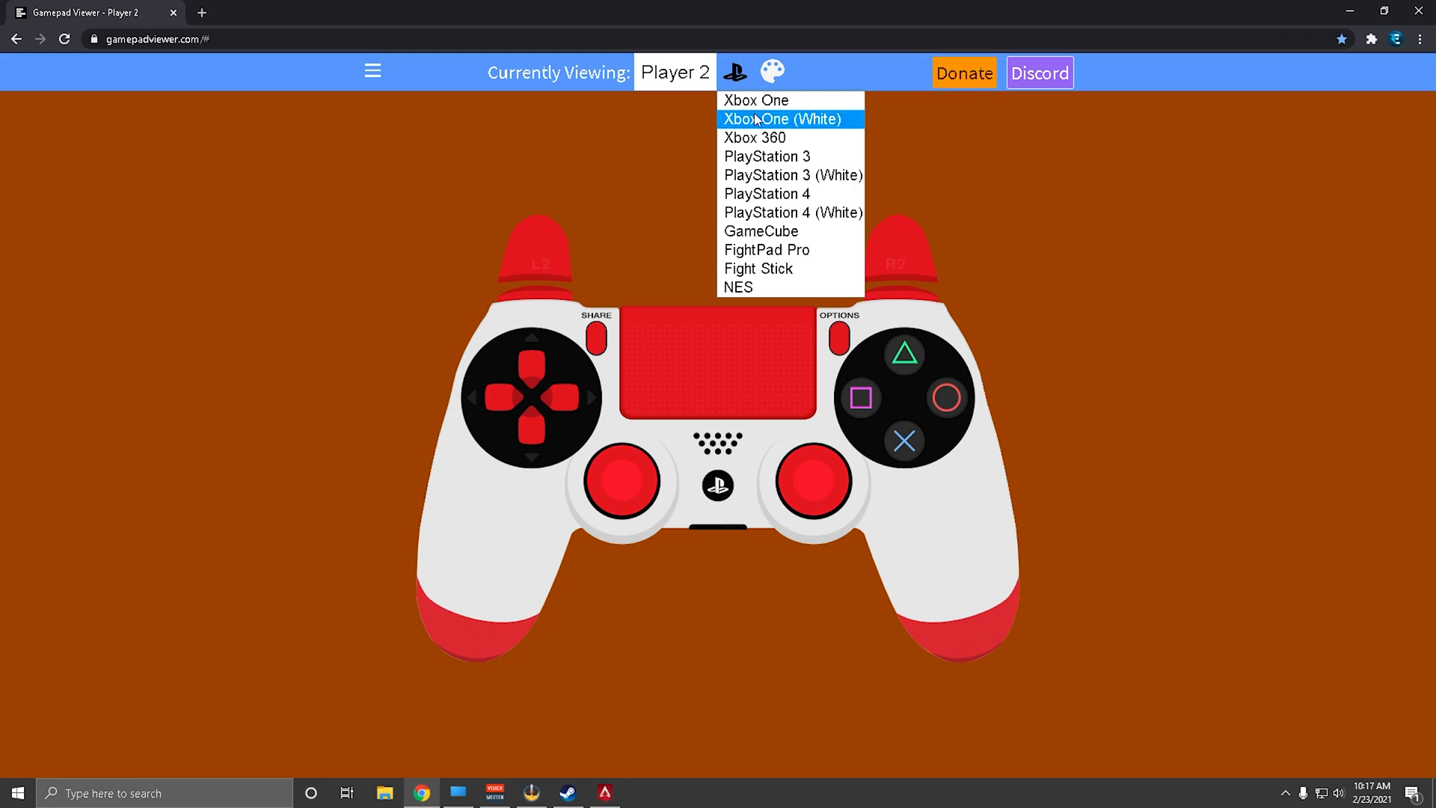
{"action": "left_click", "coordinate": [756, 101]}
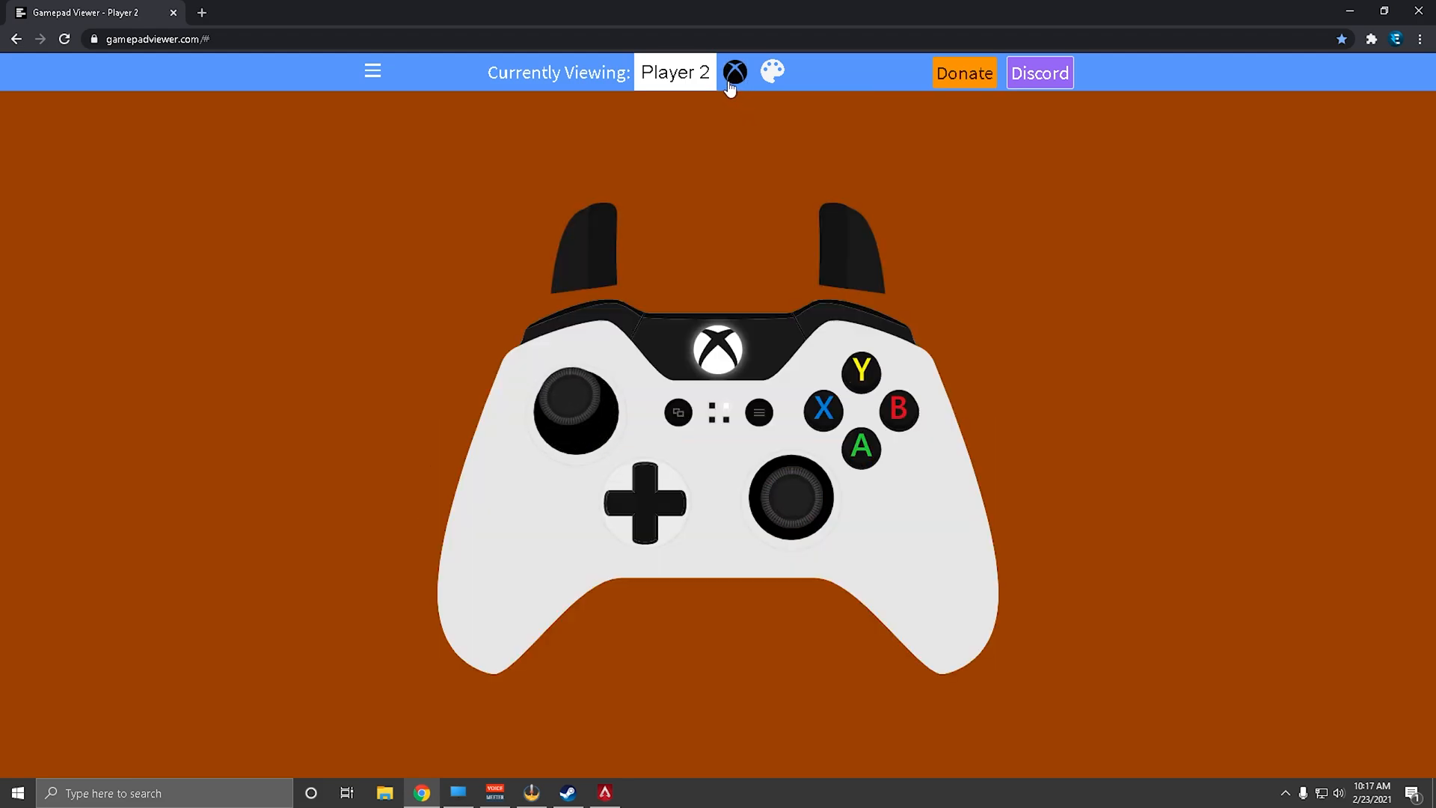
{"action": "left_click", "coordinate": [734, 71]}
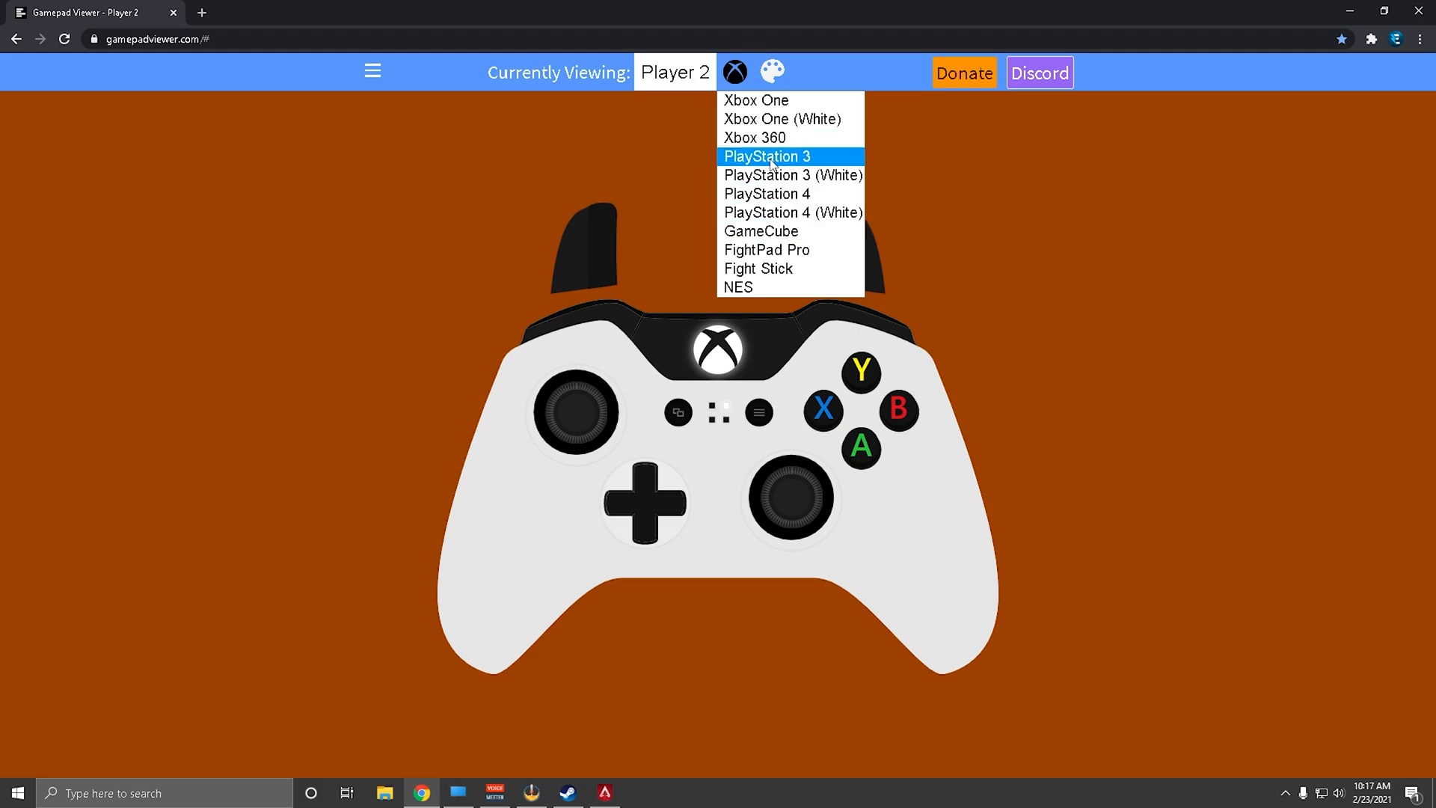
{"action": "left_click", "coordinate": [766, 156]}
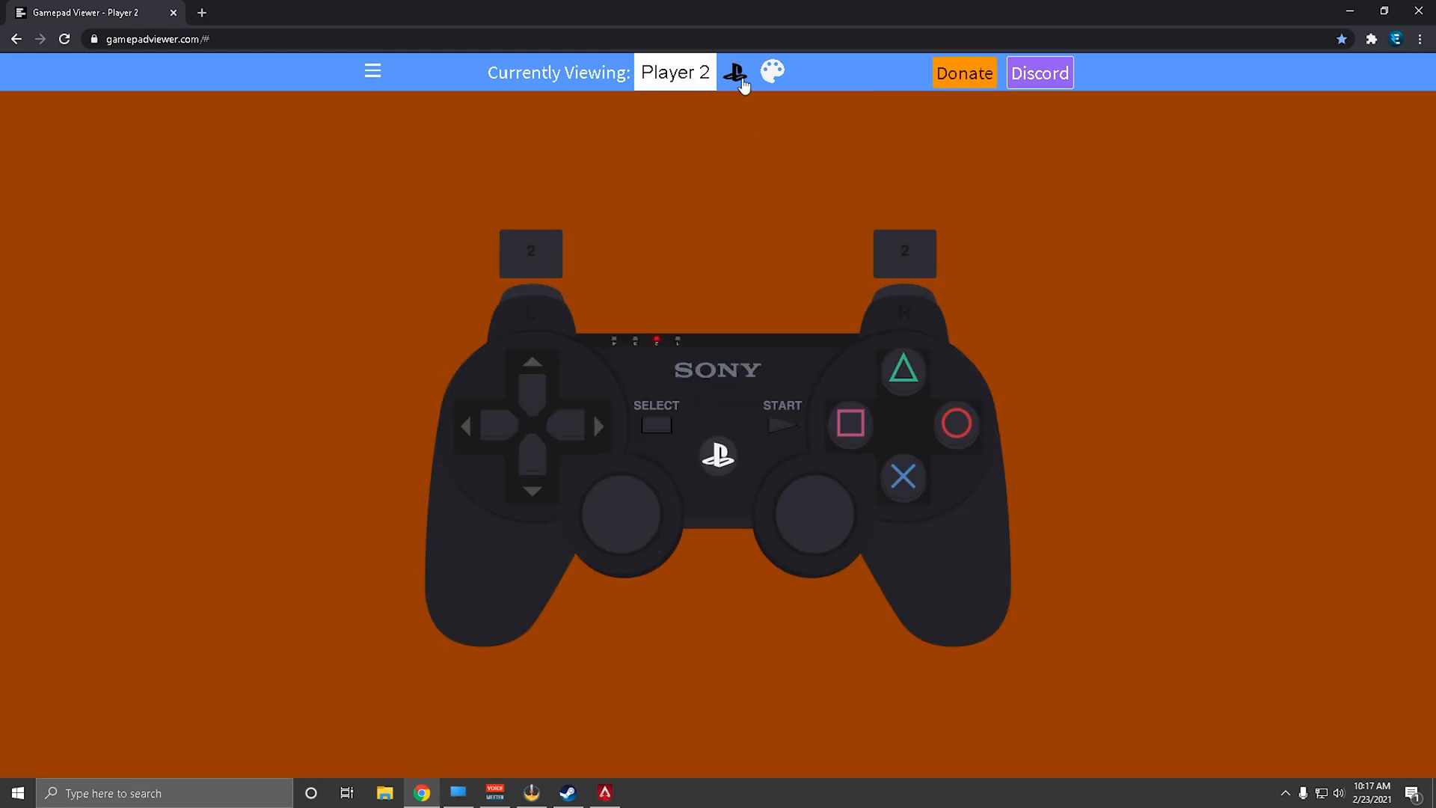
{"action": "left_click", "coordinate": [734, 72]}
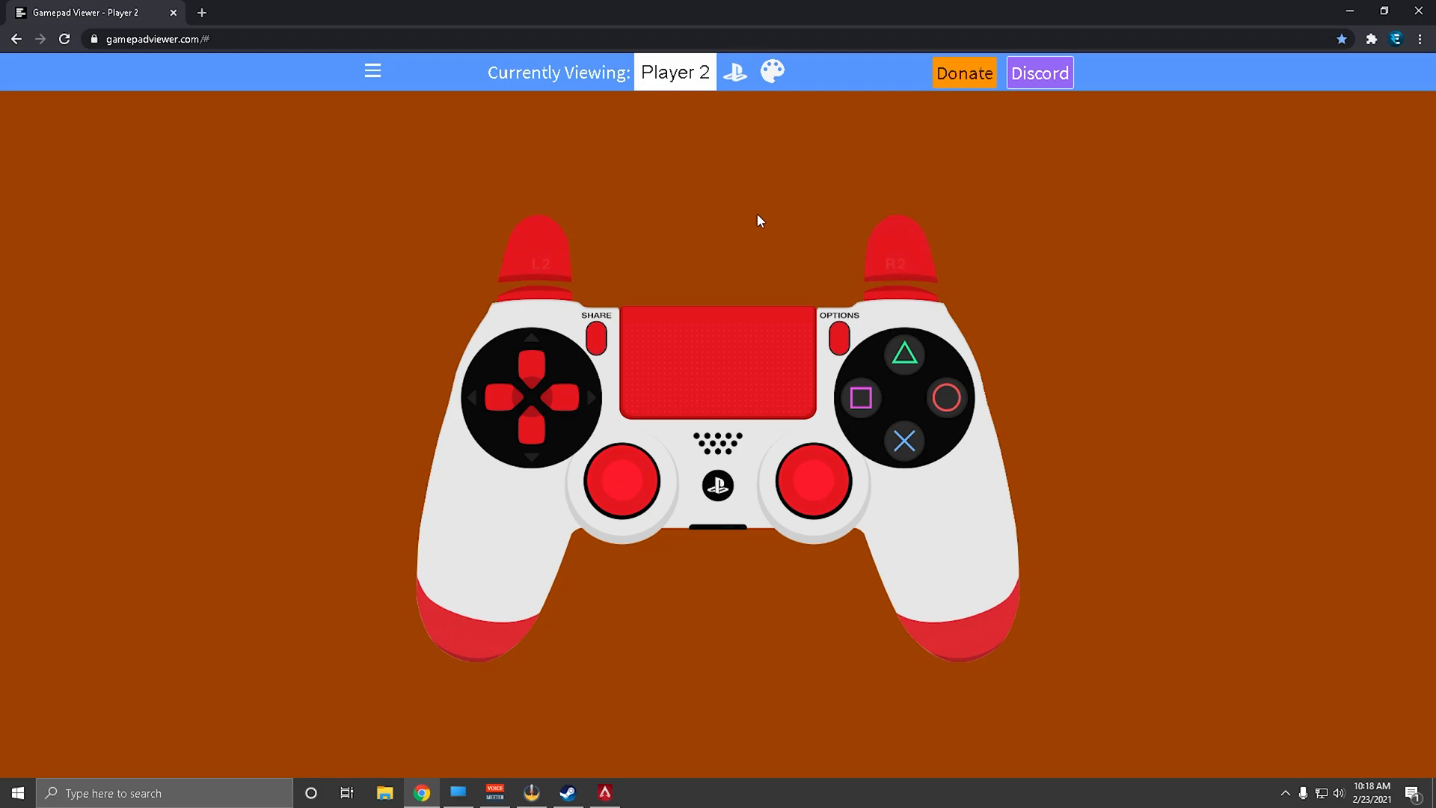
{"action": "mouse_move", "coordinate": [696, 154]}
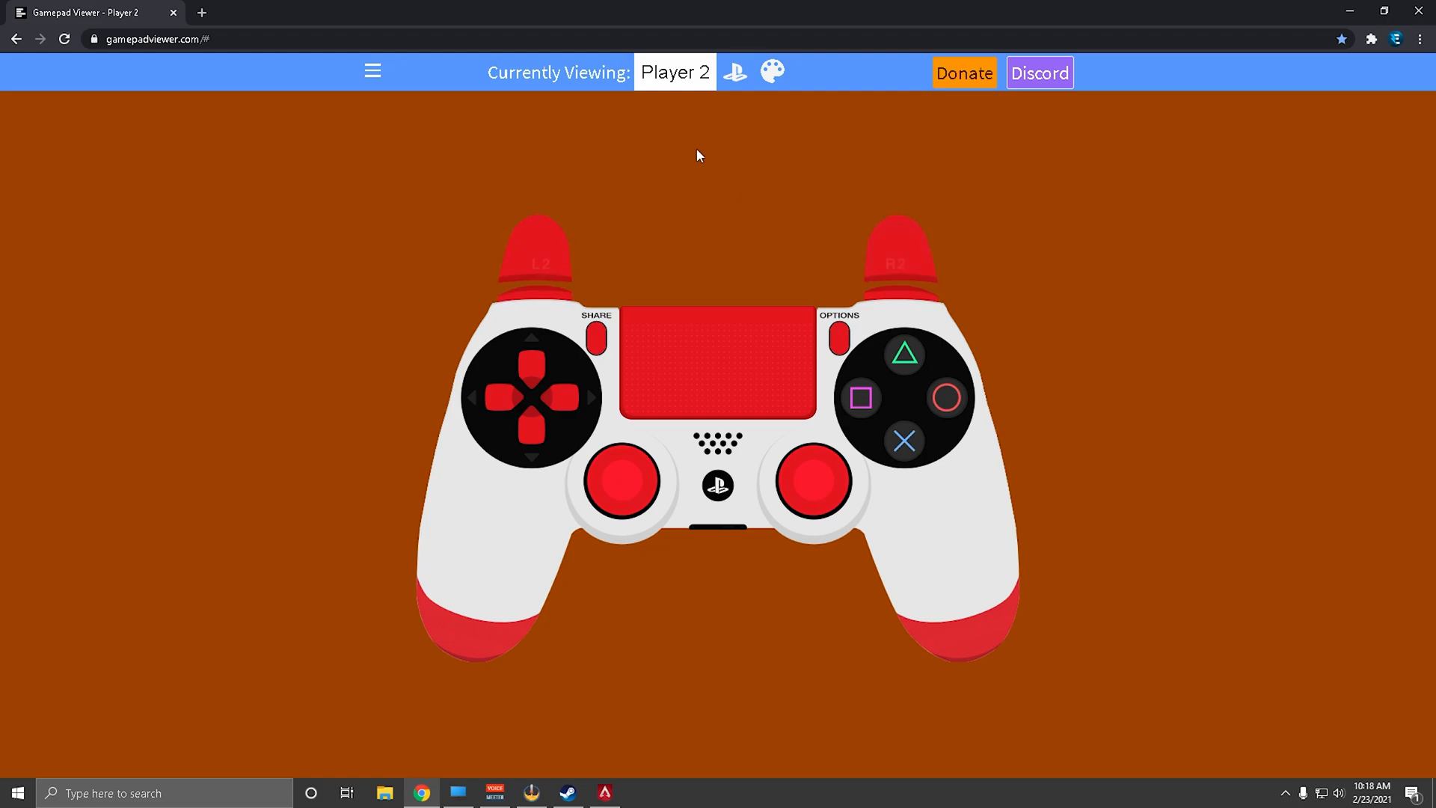
{"action": "mouse_move", "coordinate": [373, 70]}
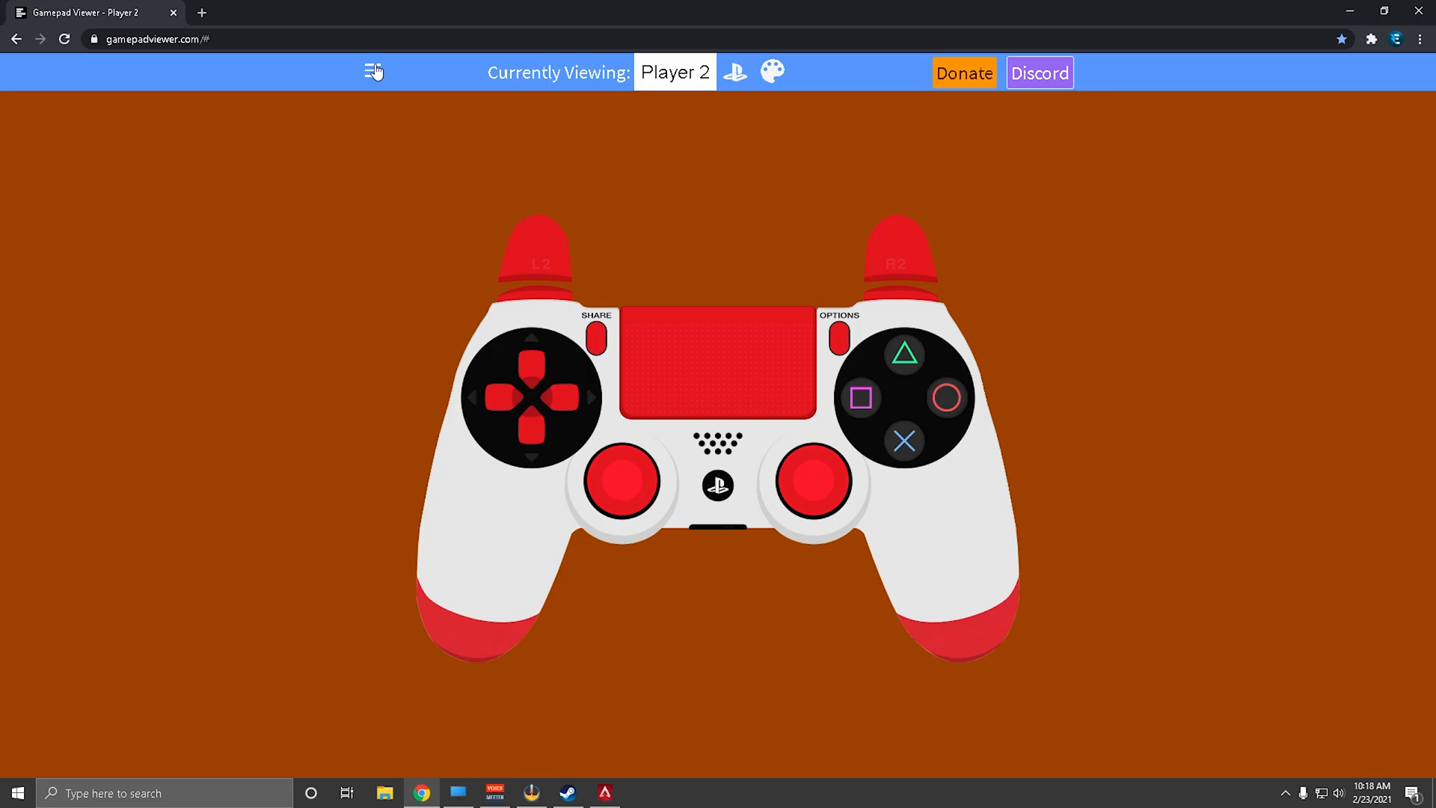
- Use Generate URL from the menu to get and copy the Player 2 PS4 White link
{"action": "left_click", "coordinate": [373, 72]}
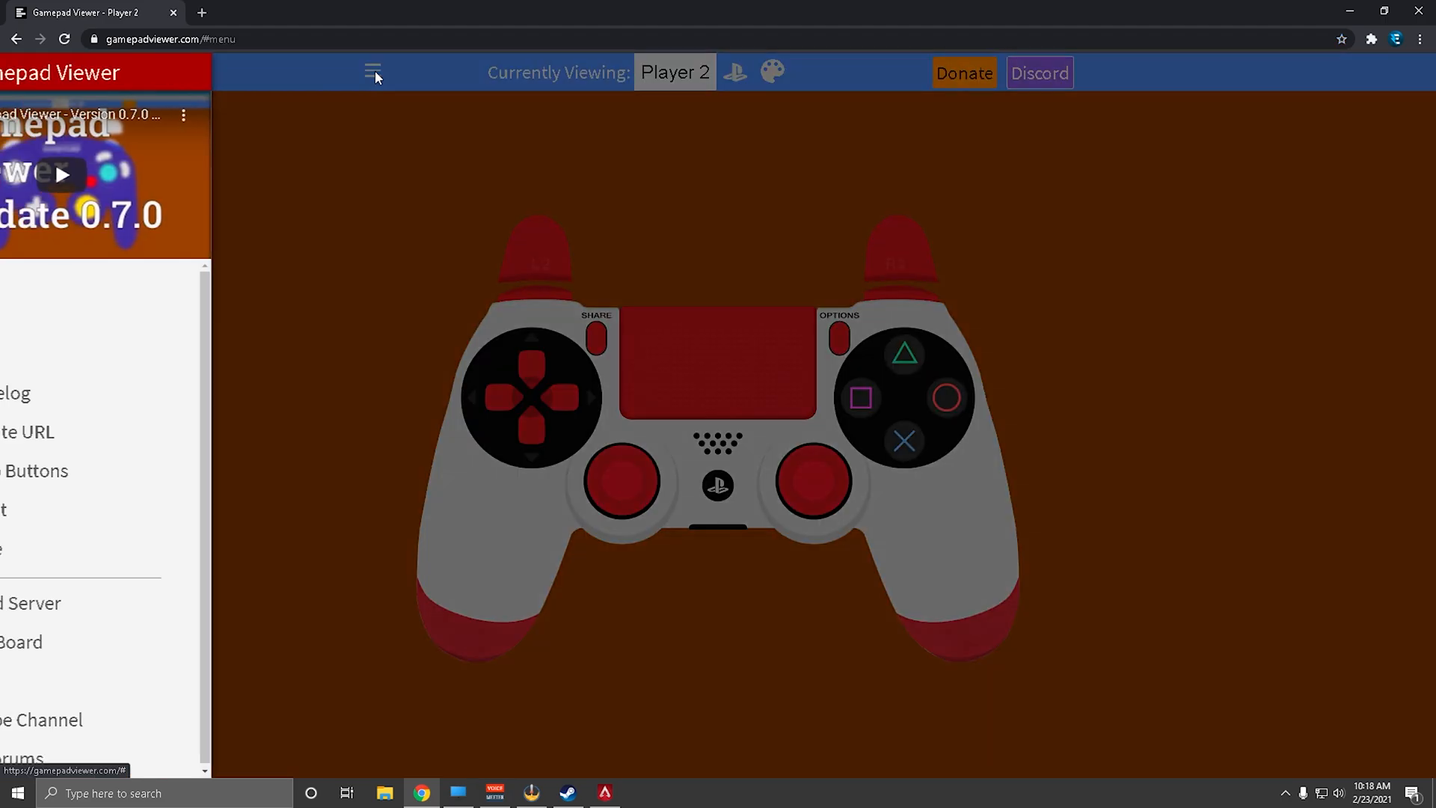
{"action": "left_click", "coordinate": [76, 431]}
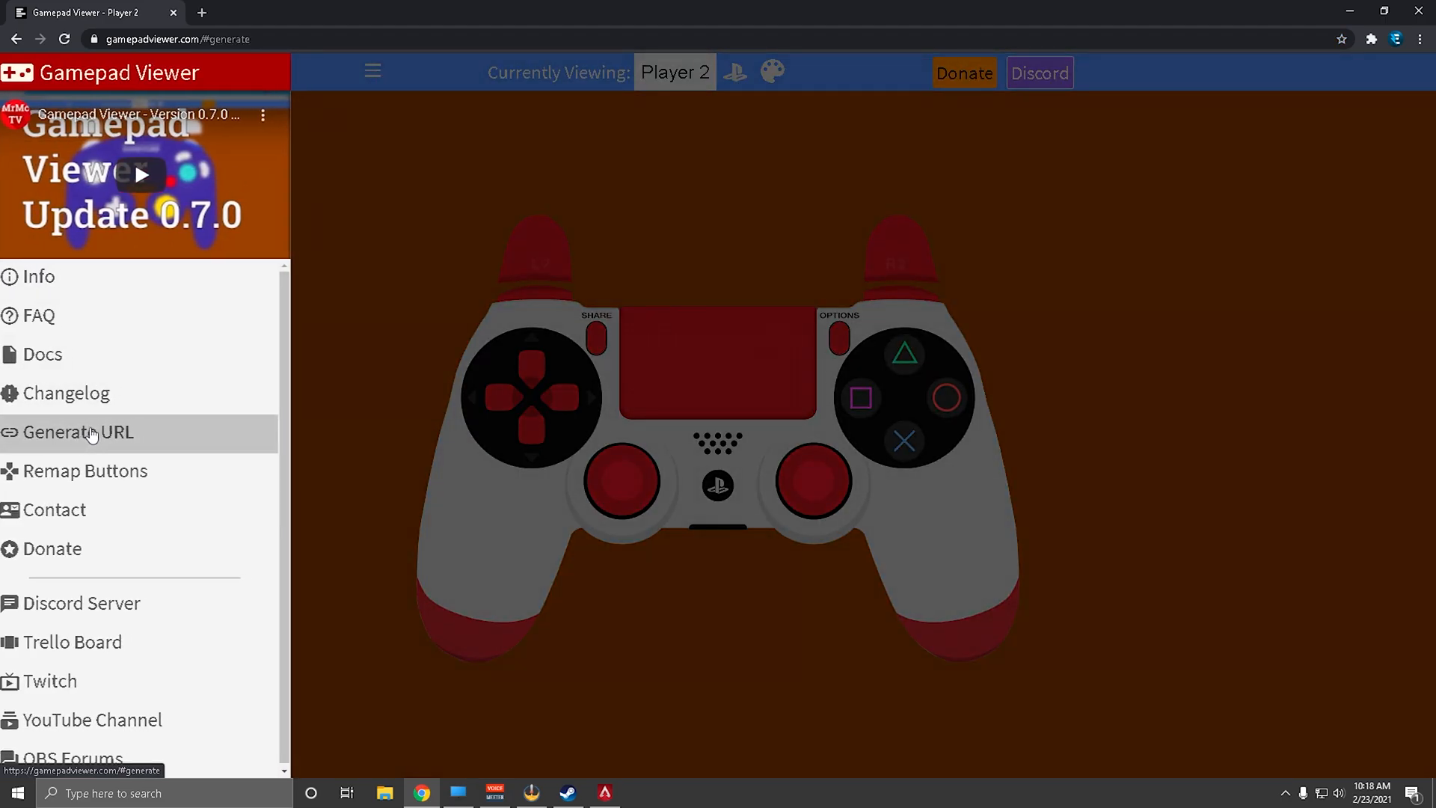
{"action": "left_click", "coordinate": [78, 431]}
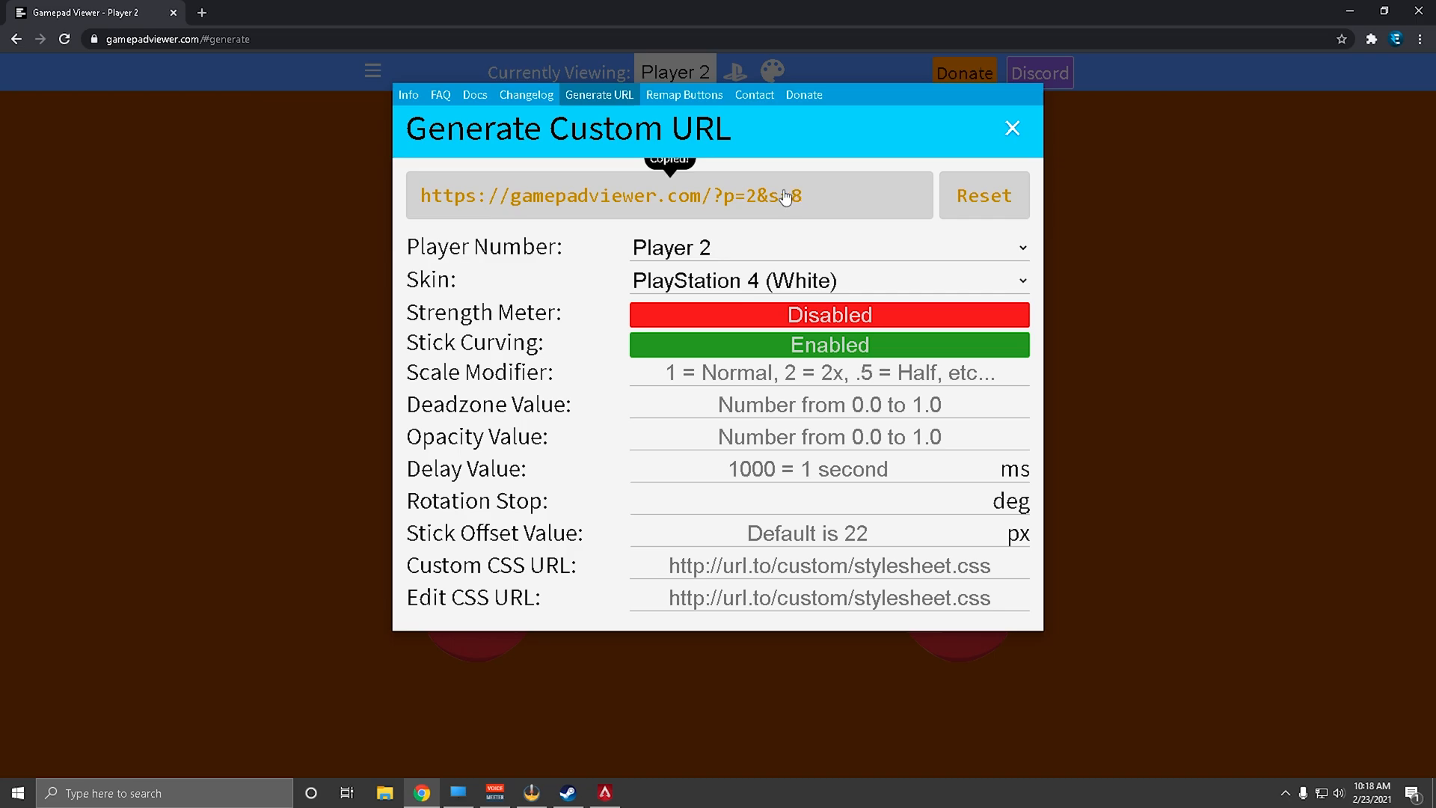
{"action": "mouse_move", "coordinate": [1376, 32]}
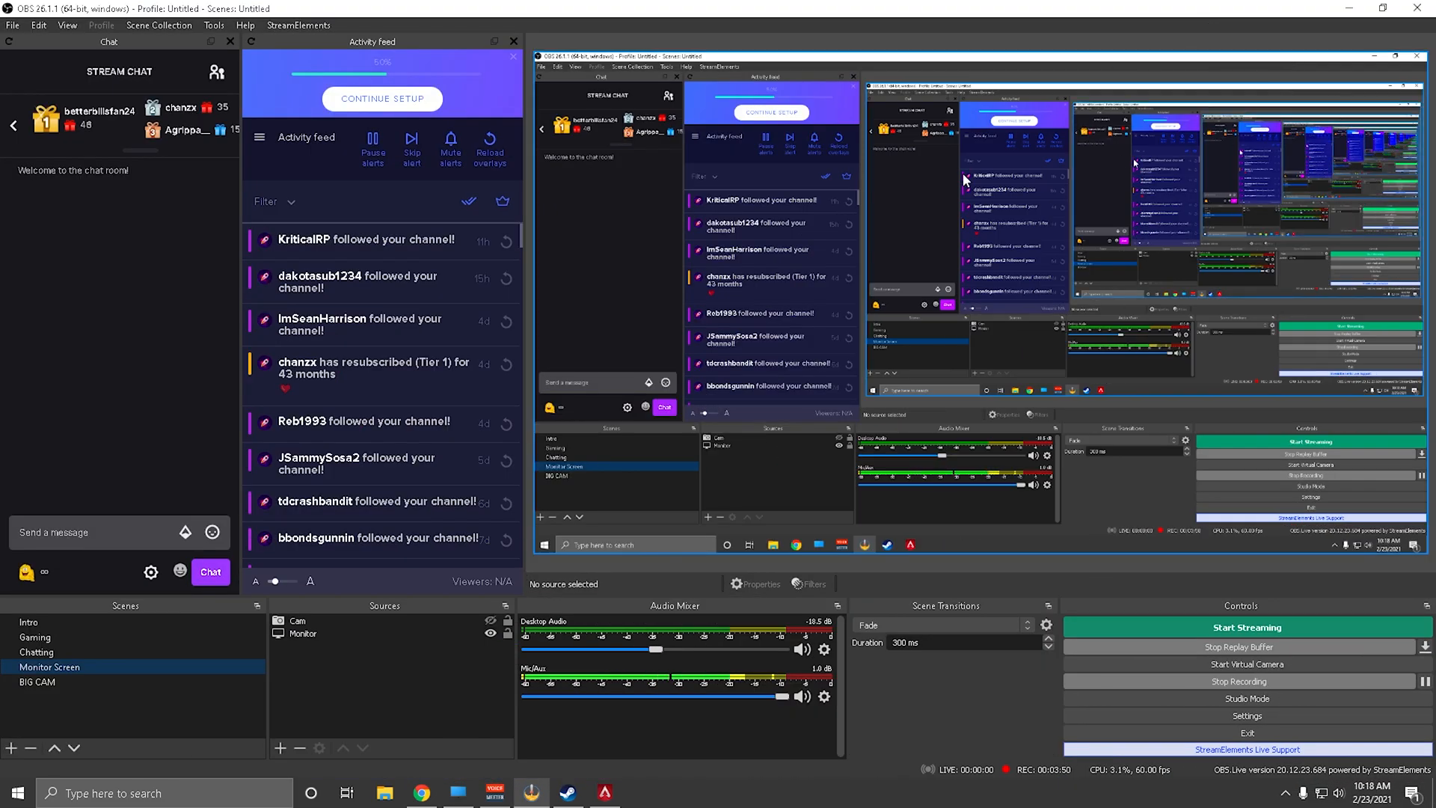
{"action": "mouse_move", "coordinate": [813, 317]}
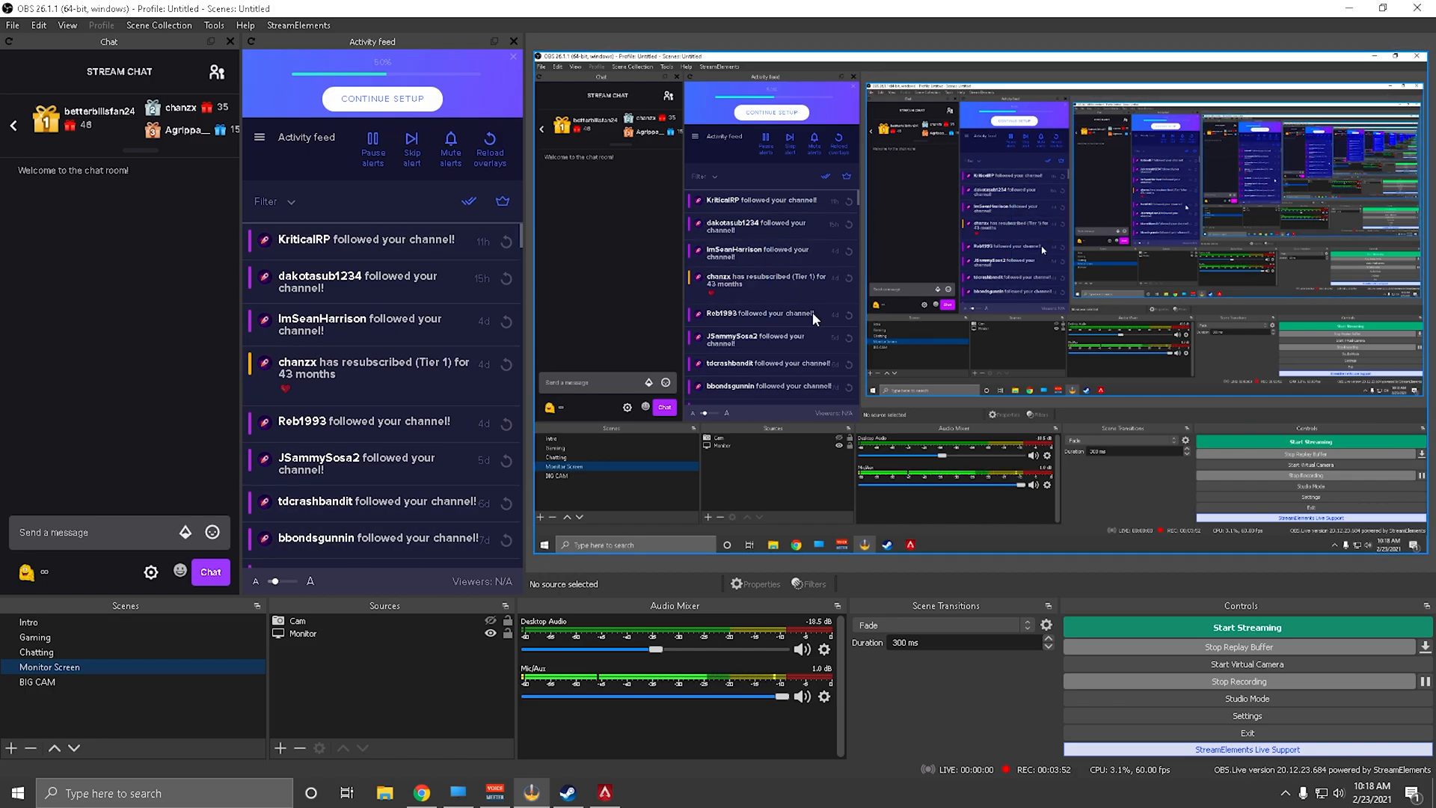
{"action": "mouse_move", "coordinate": [1272, 39]}
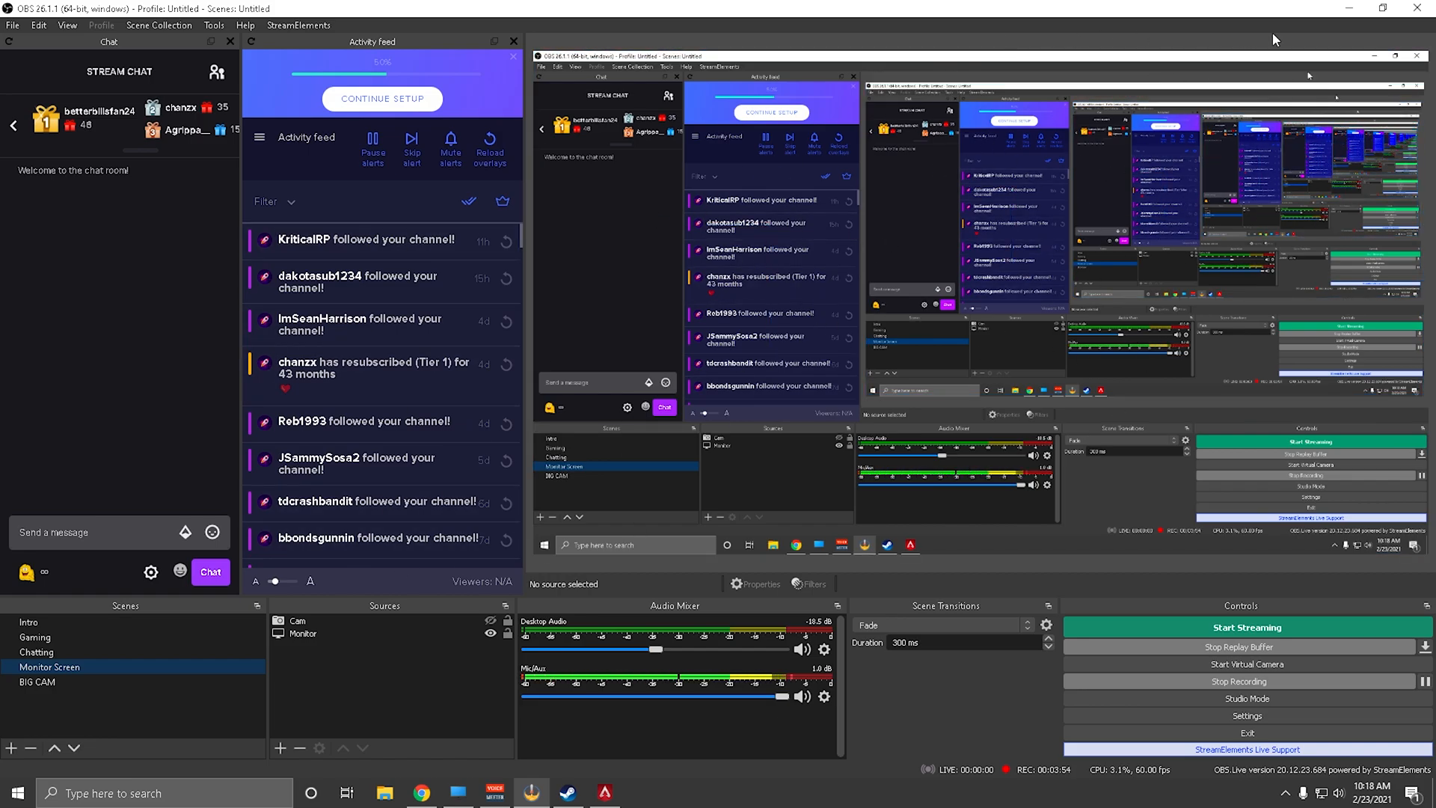
{"action": "mouse_move", "coordinate": [1385, 9]}
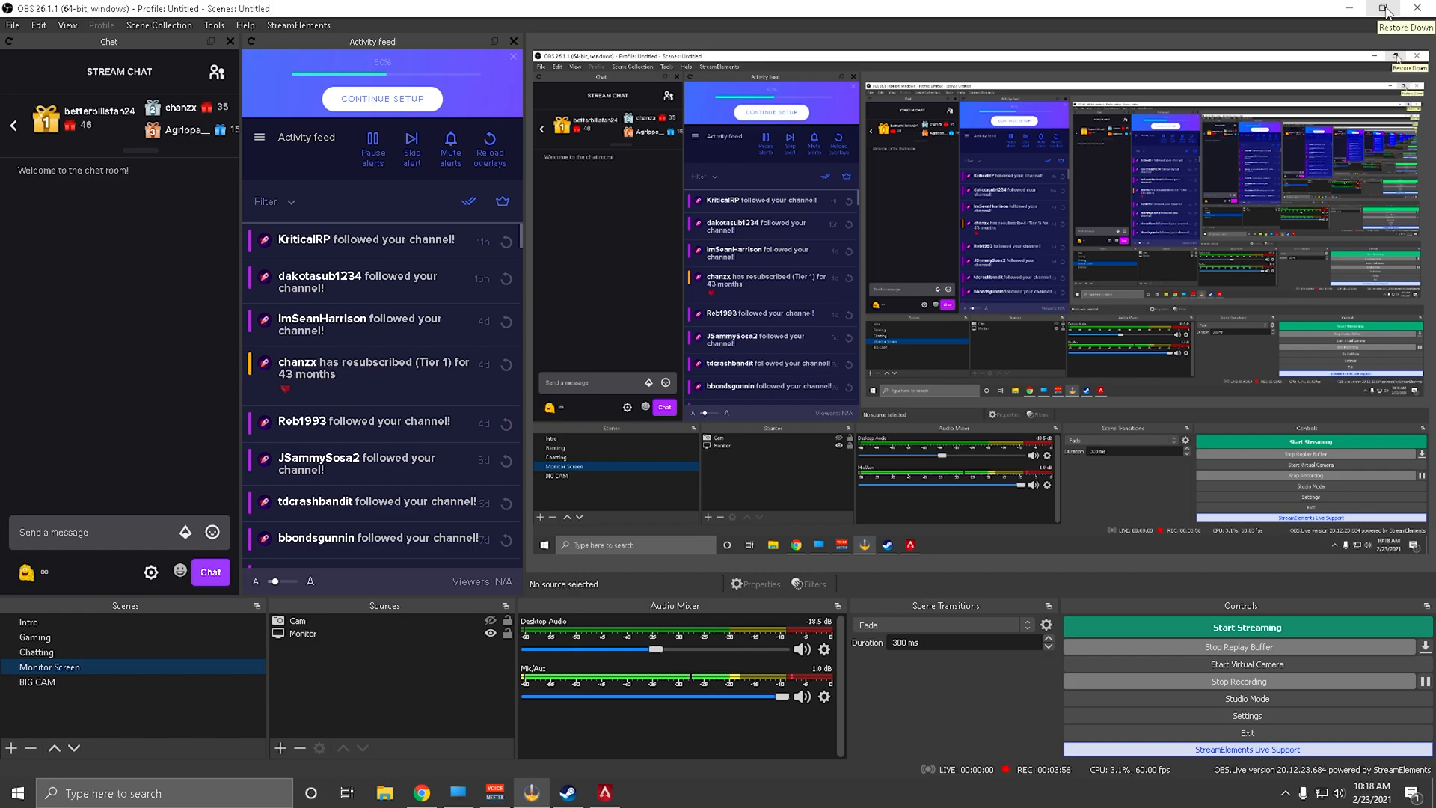
{"action": "mouse_move", "coordinate": [1246, 714]}
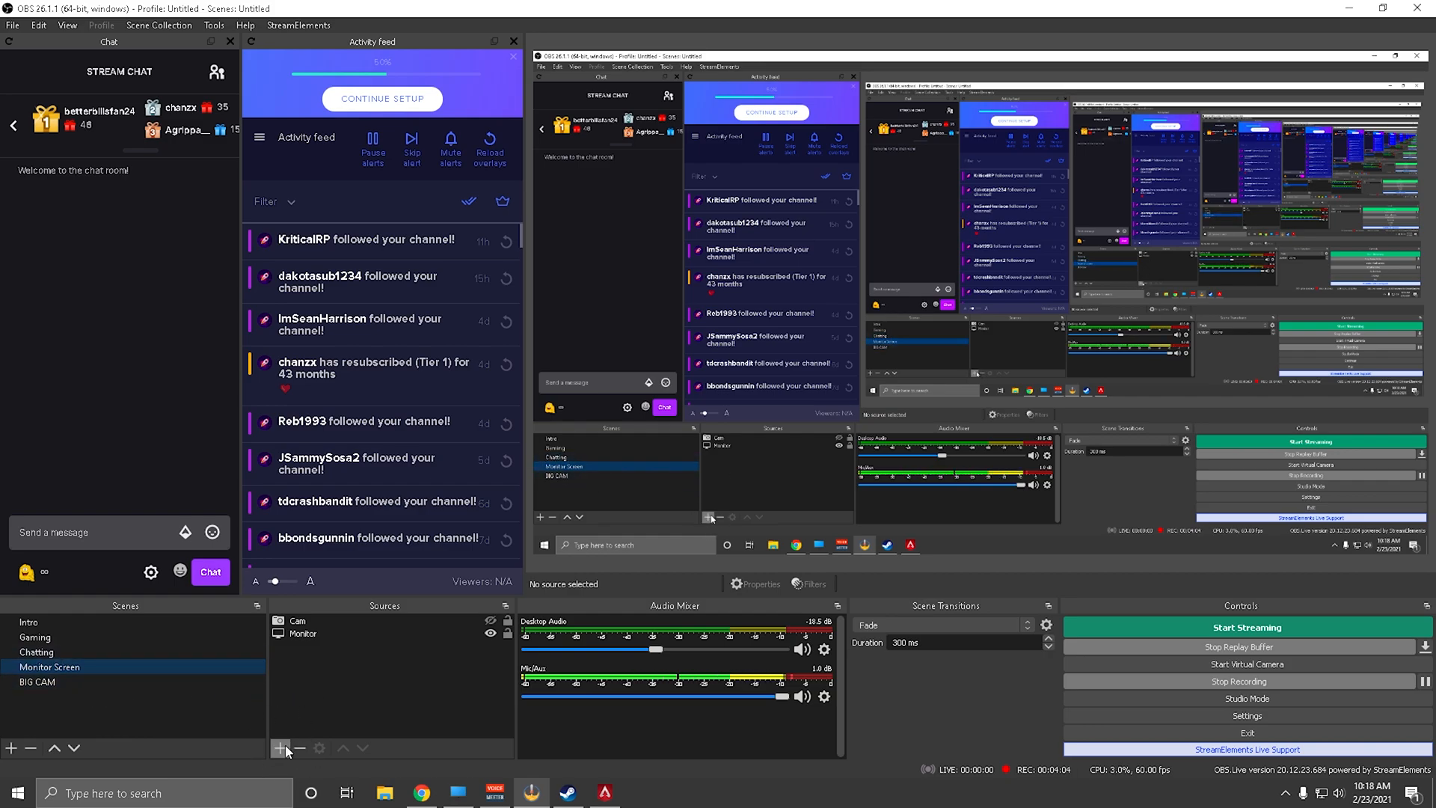
- Create a new Browser source named 'Controllerrrrr' in the Monitor Screen scene
{"action": "left_click", "coordinate": [280, 748]}
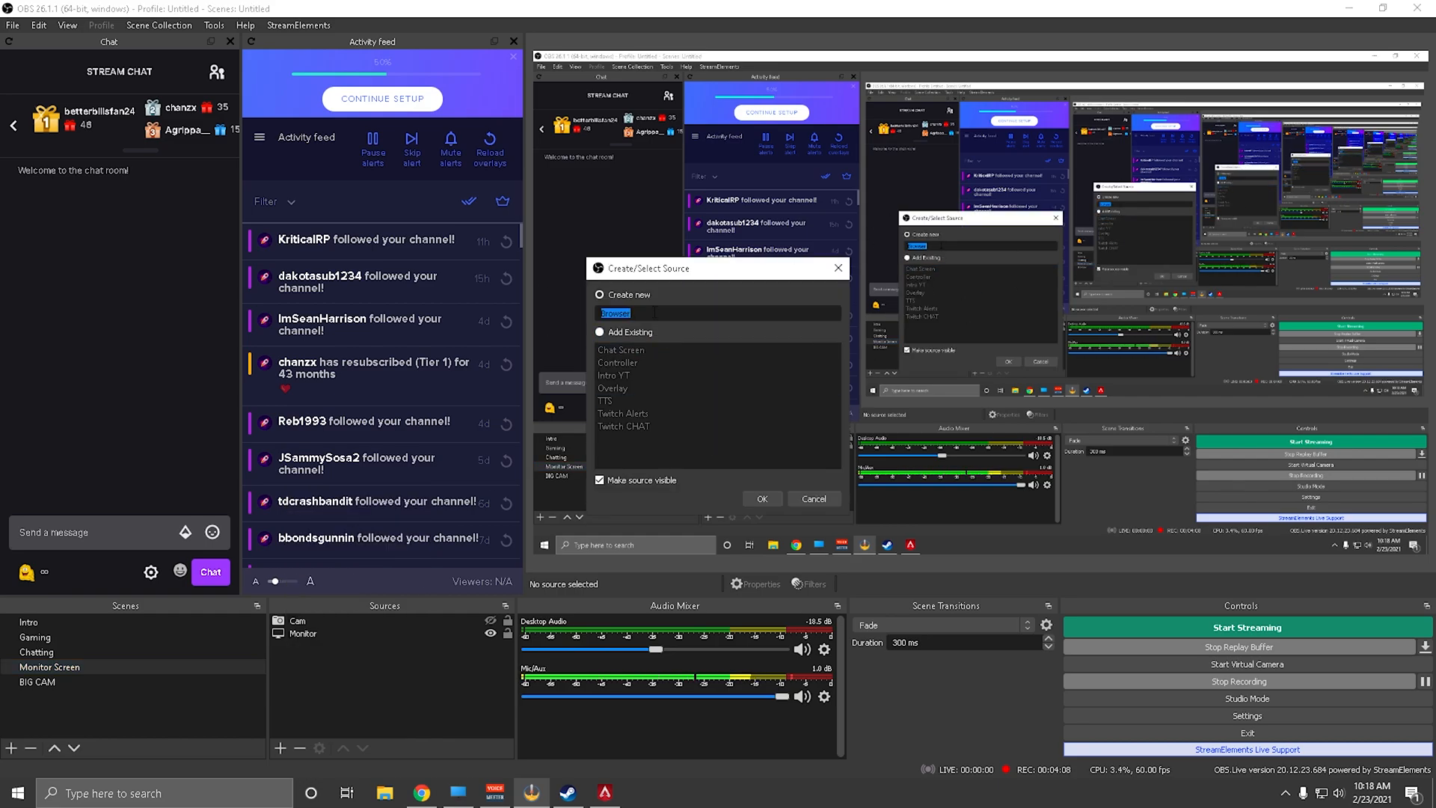
{"action": "type", "text": "Controllerrrrr"}
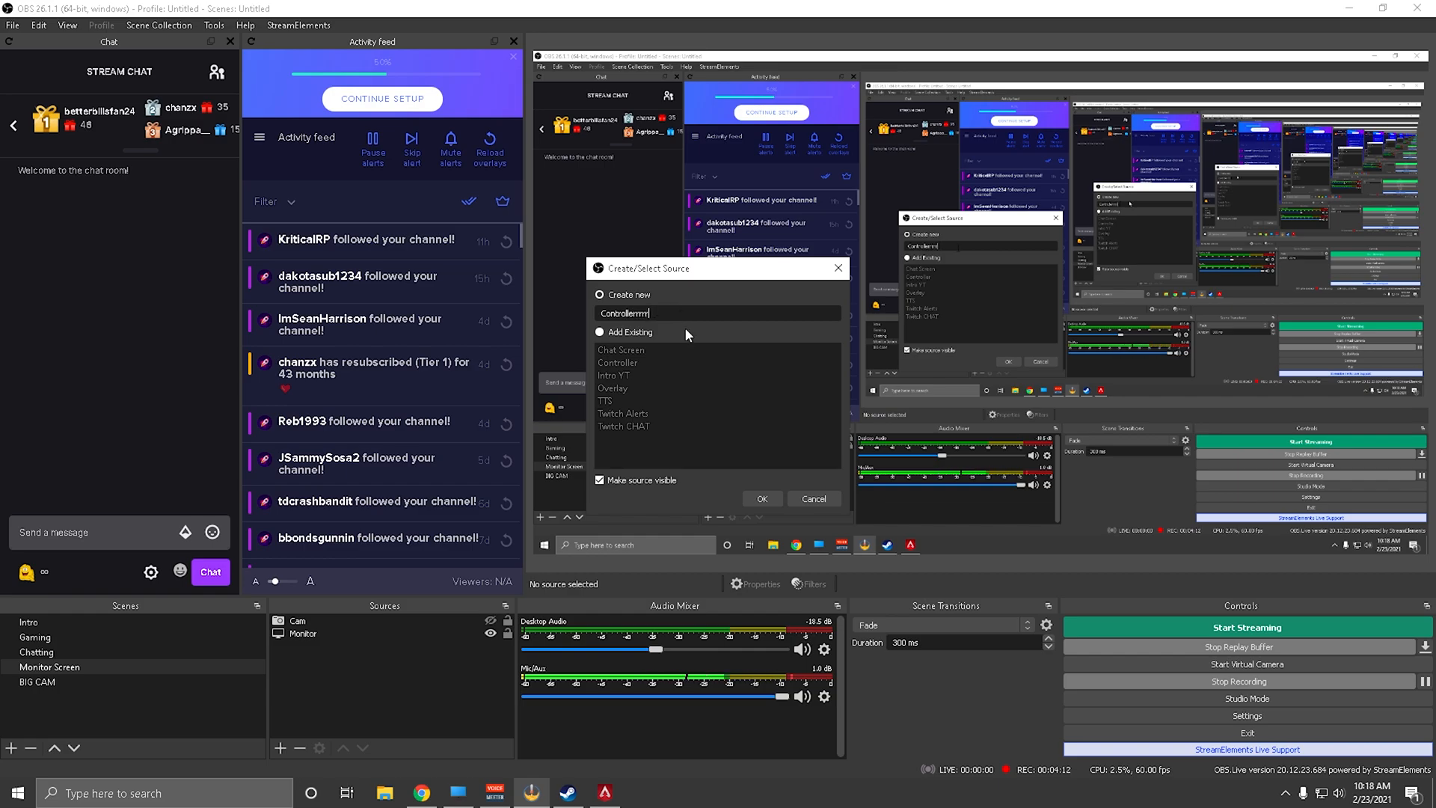
{"action": "left_click", "coordinate": [761, 498]}
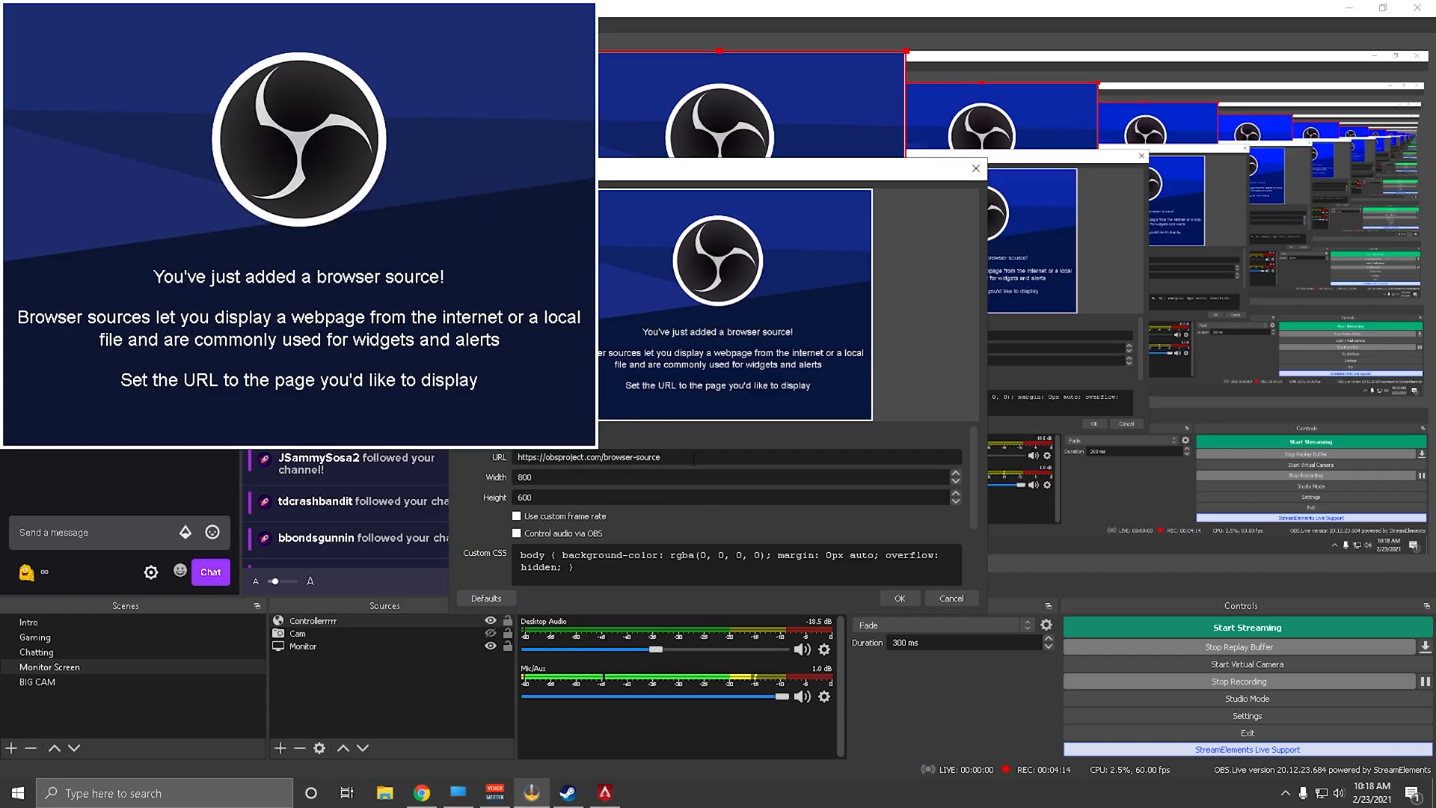
{"action": "triple_click", "coordinate": [589, 457]}
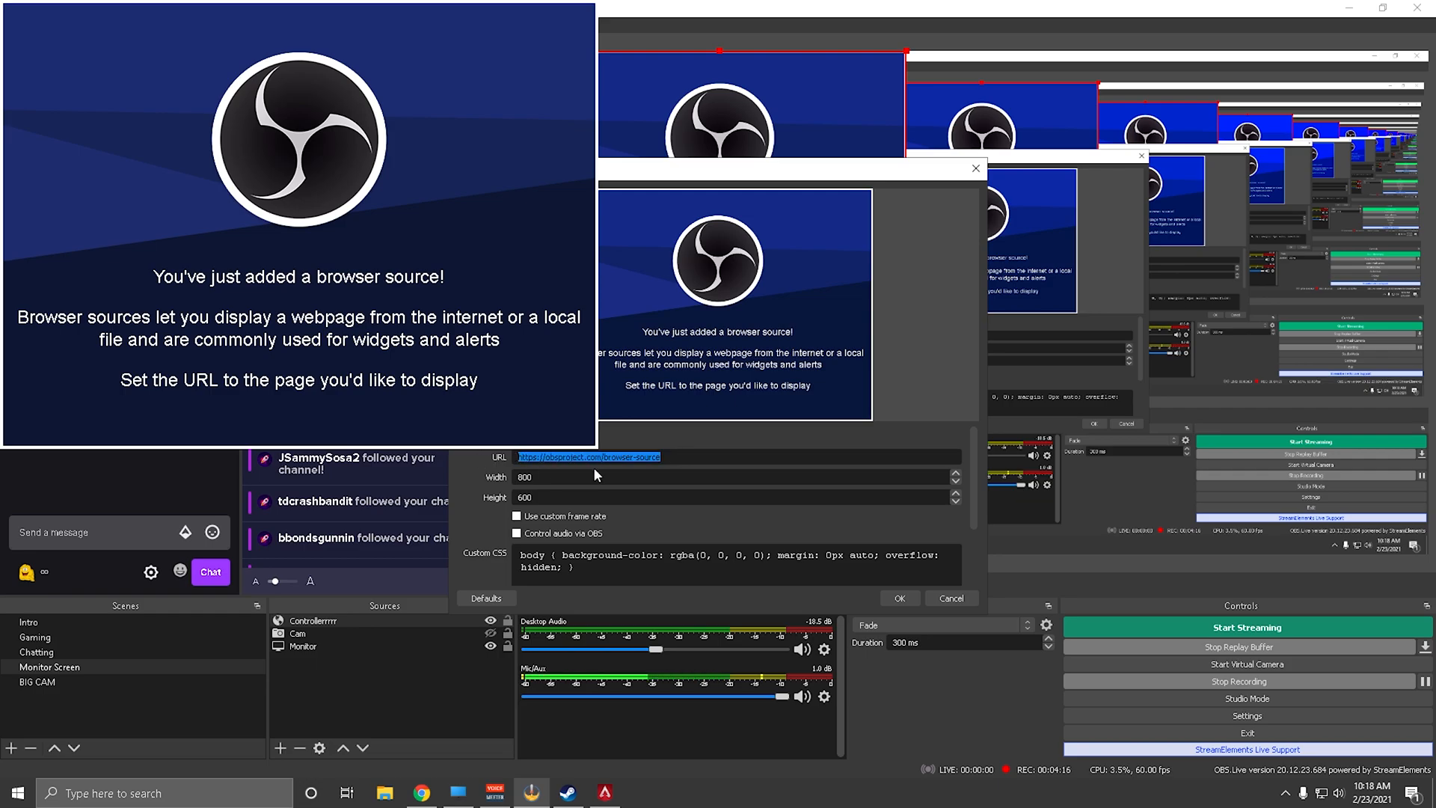
{"action": "type", "text": "https://gamepadviewer.com/?p=2&s=8"}
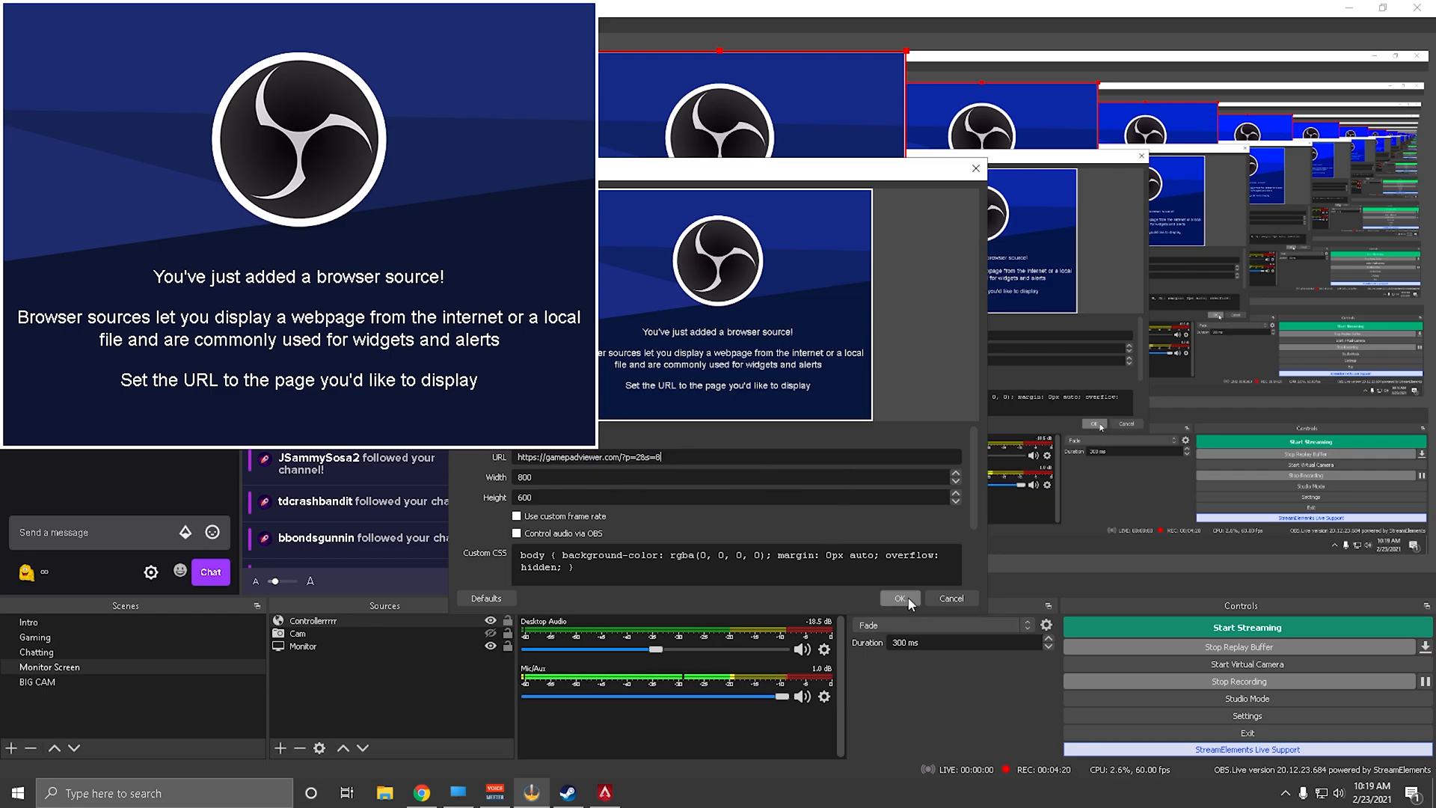
{"action": "left_click", "coordinate": [899, 598]}
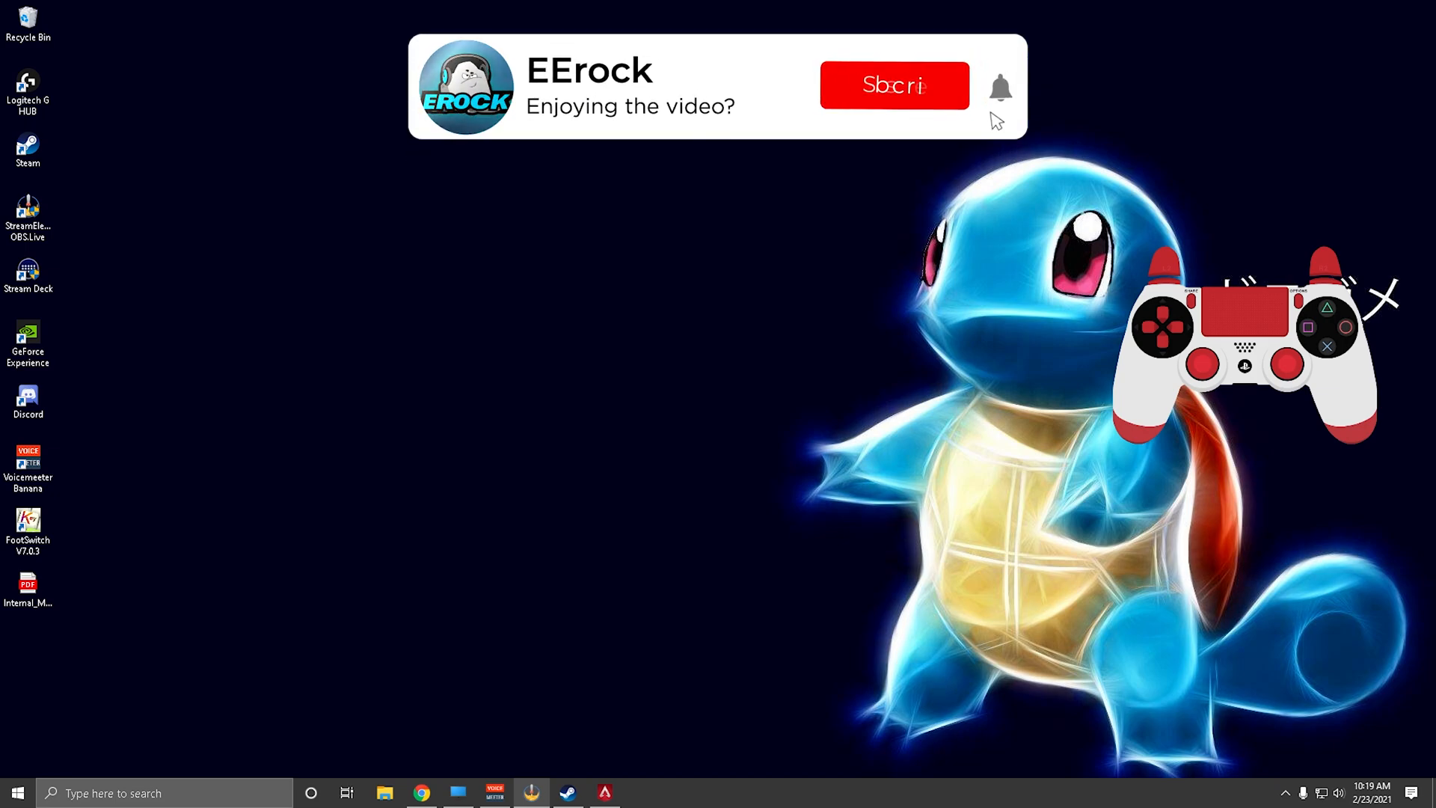
- Minimize OBS so the desktop shows the white PS4 overlay on its right side
{"action": "left_click", "coordinate": [893, 83]}
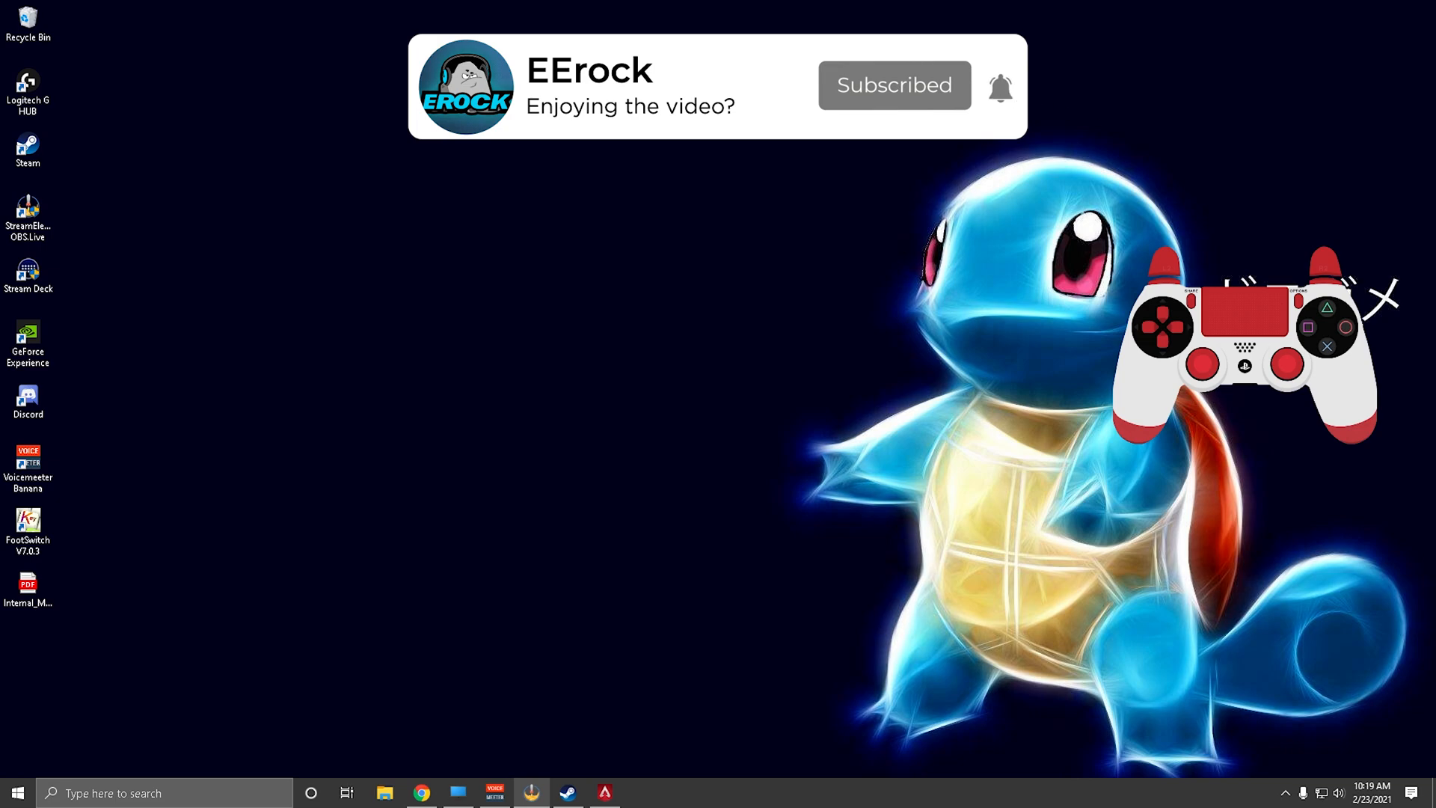